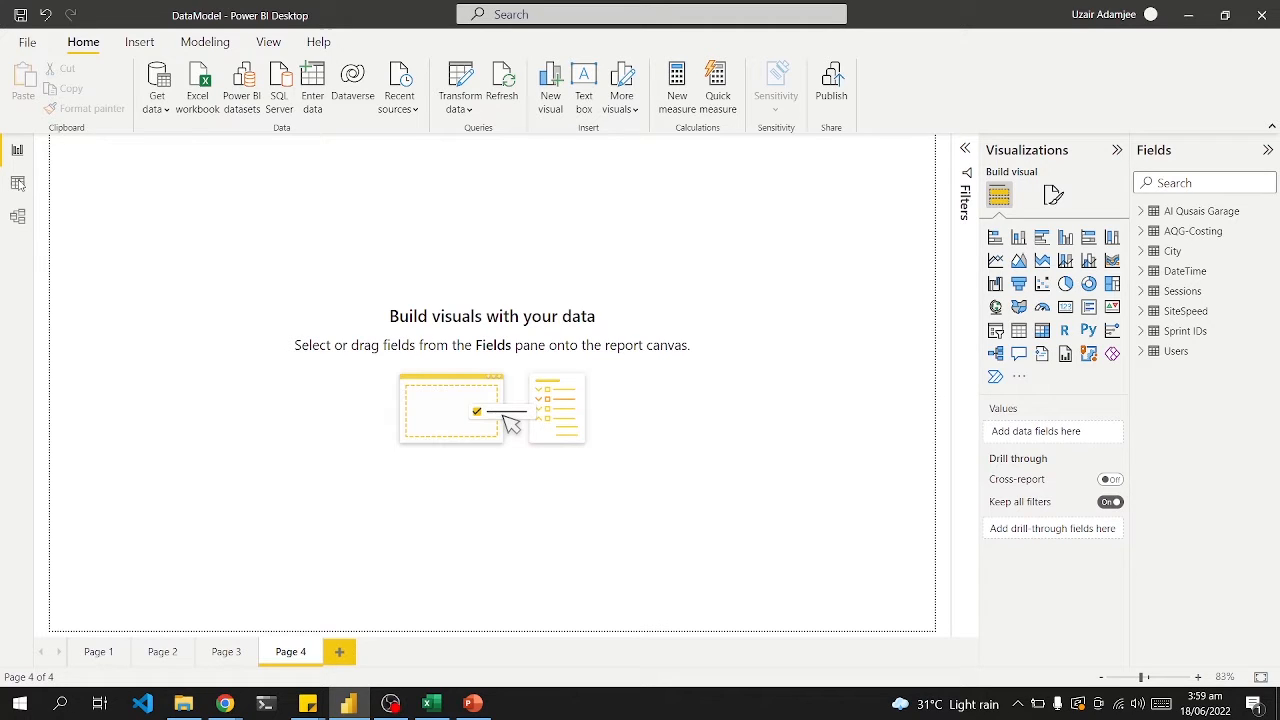
{"action": "mouse_move", "coordinate": [18, 184]}
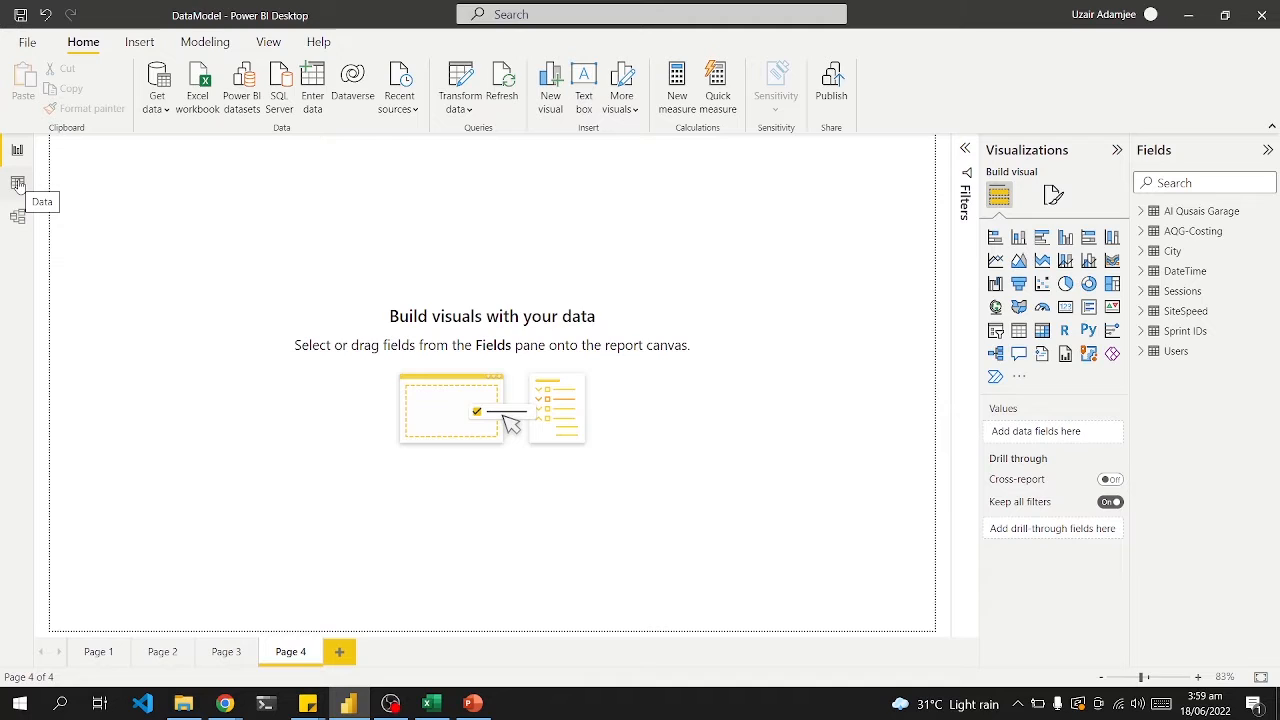
{"action": "mouse_move", "coordinate": [276, 672]}
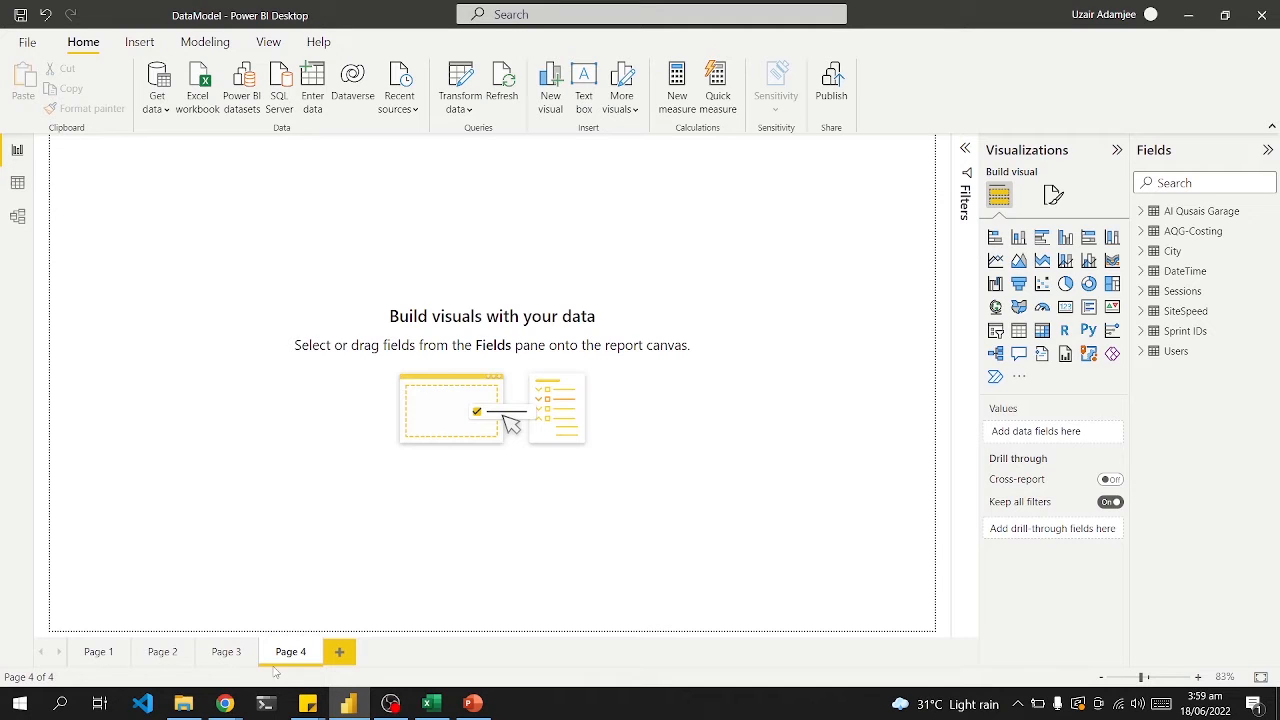
{"action": "mouse_move", "coordinate": [336, 512]}
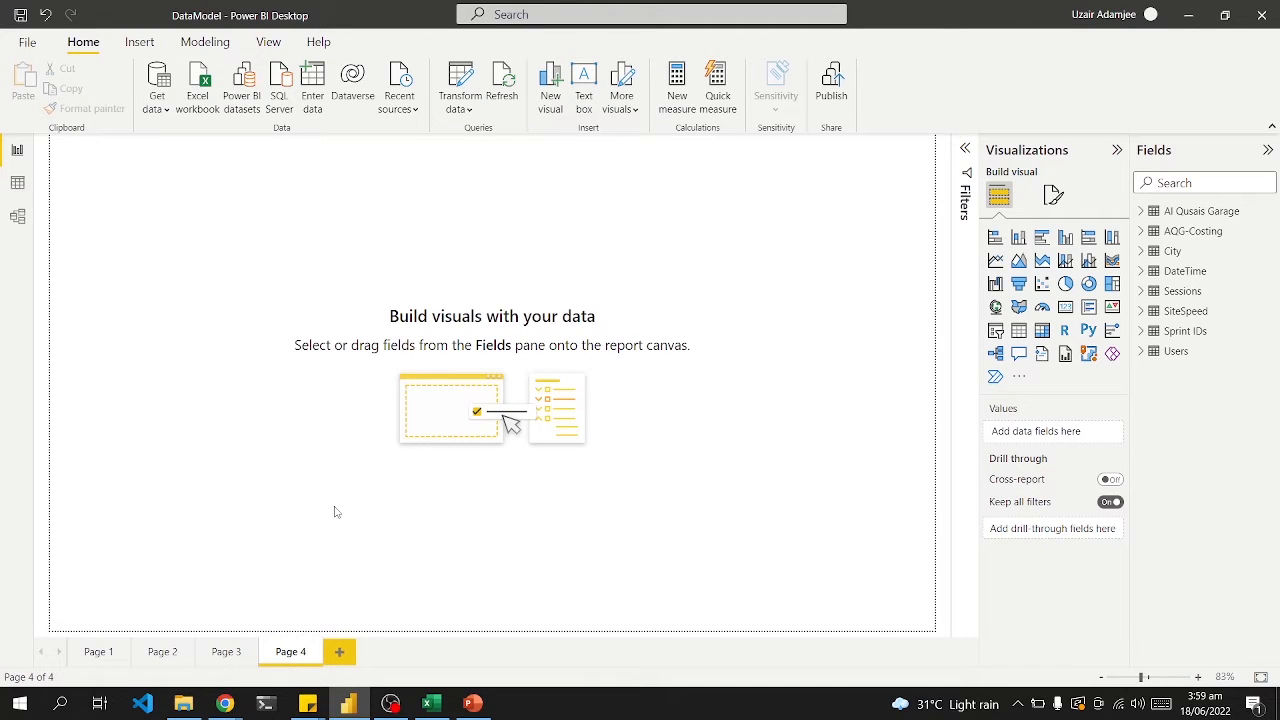
{"action": "mouse_move", "coordinate": [354, 508]}
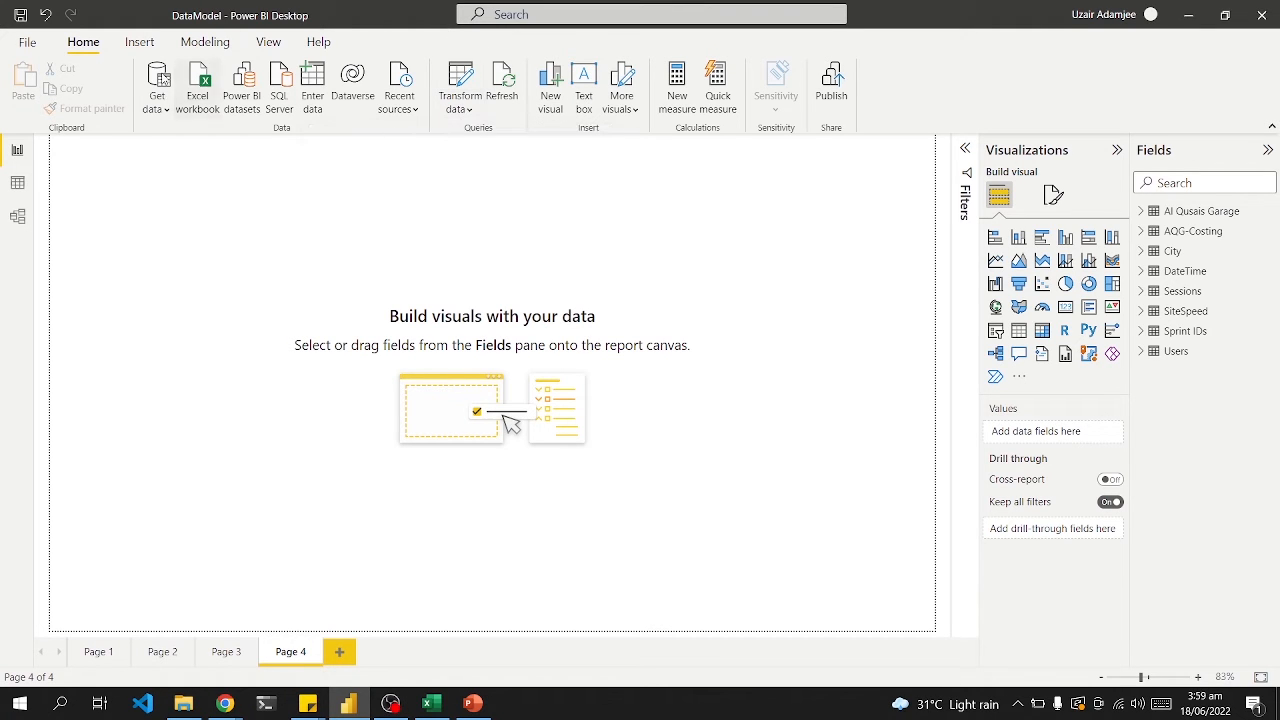
{"action": "mouse_move", "coordinate": [472, 136]}
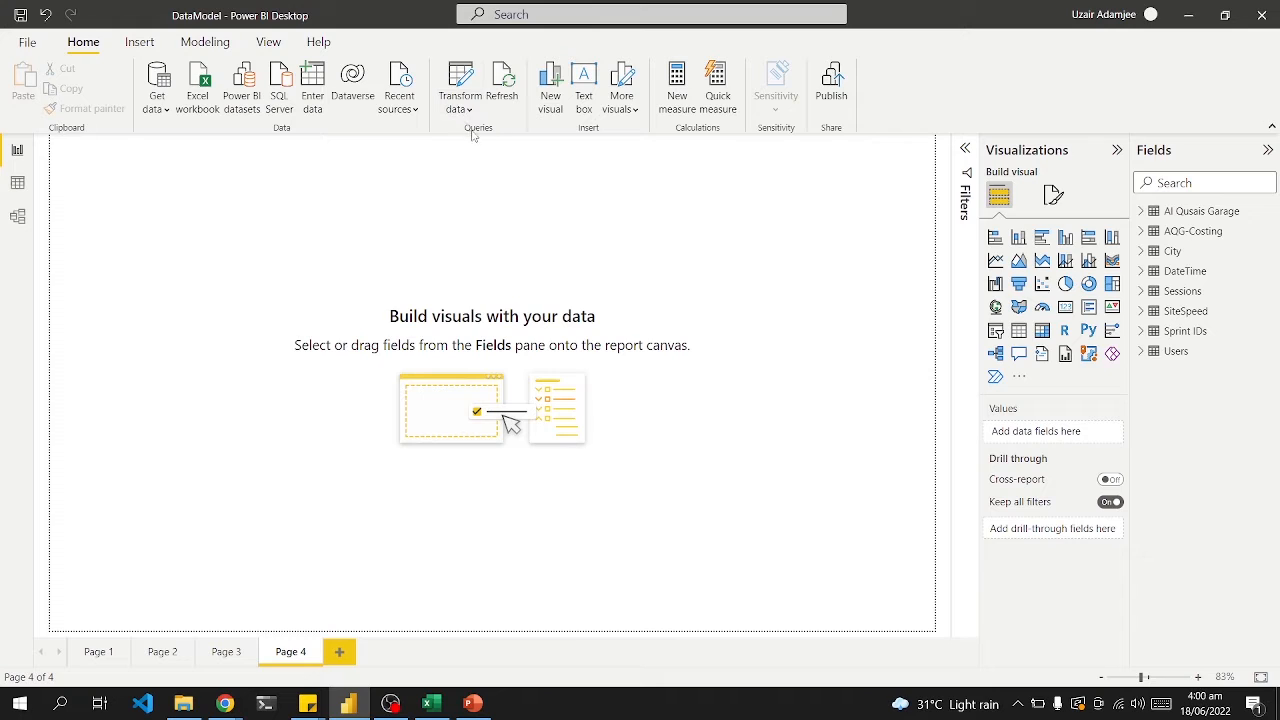
{"action": "mouse_move", "coordinate": [460, 84]}
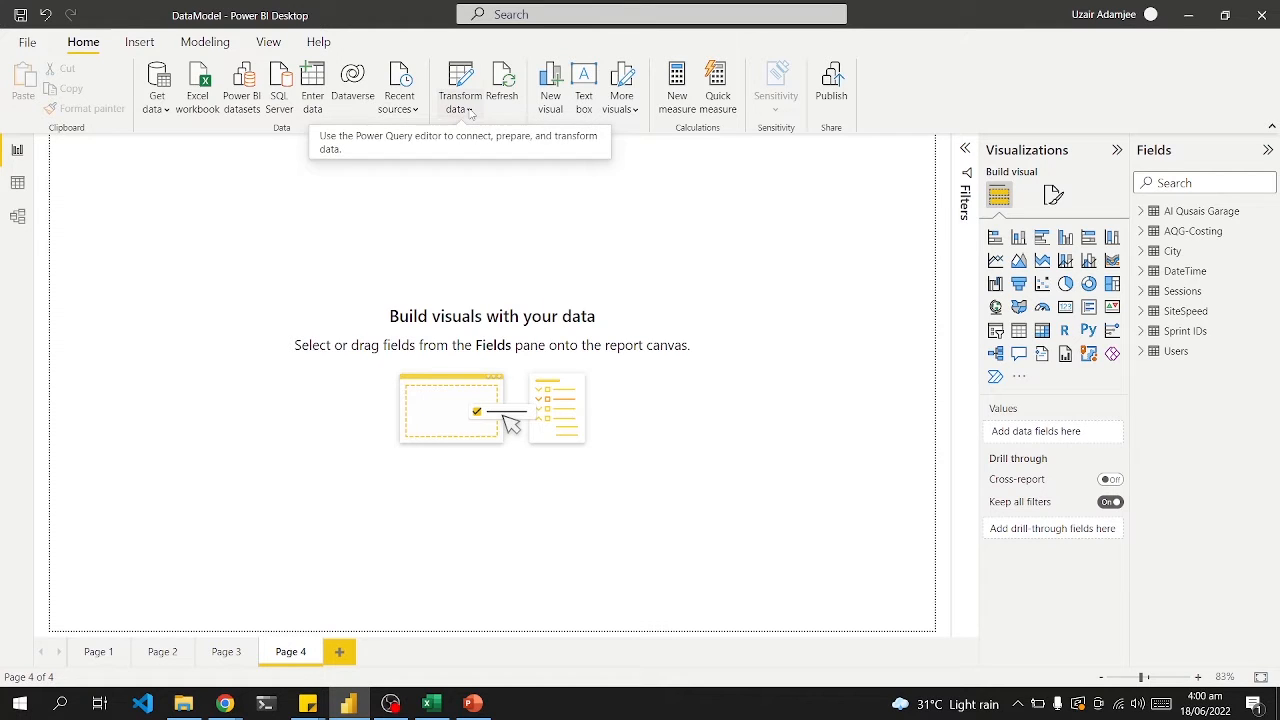
Launch Power Query Editor from Transform data to display the SiteSpeed query's rows
{"action": "left_click", "coordinate": [460, 108]}
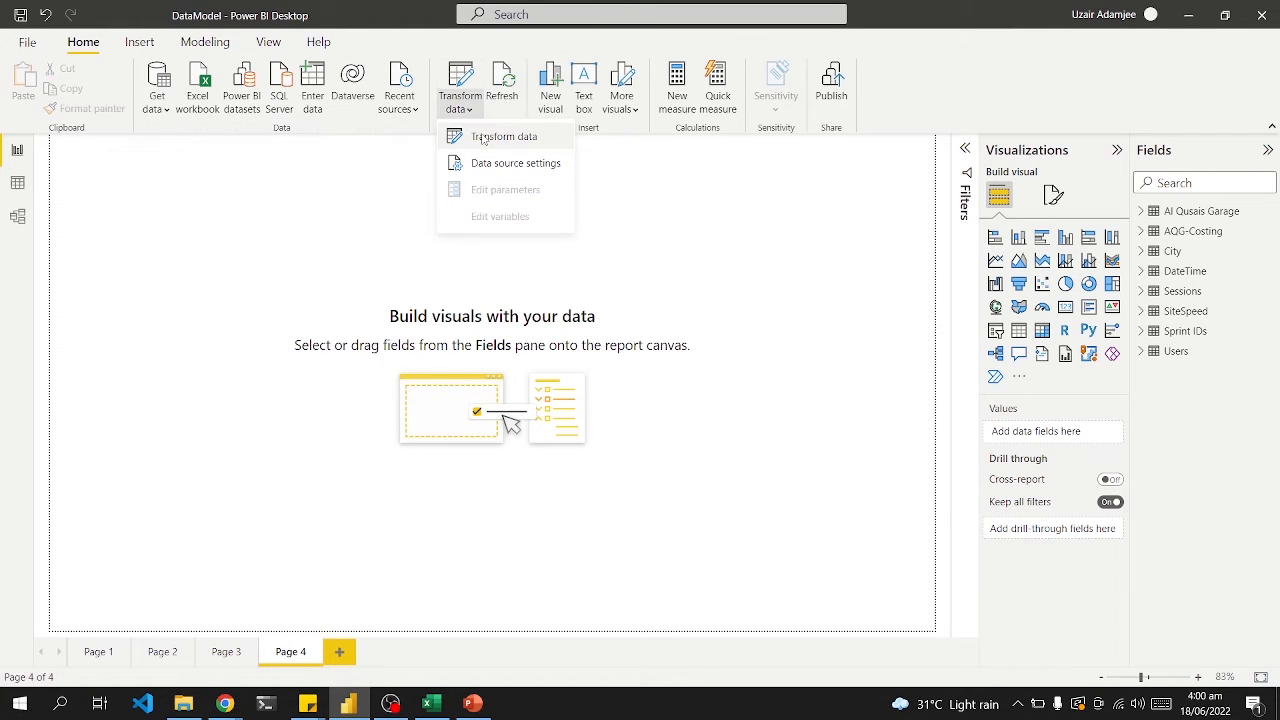
{"action": "left_click", "coordinate": [502, 198]}
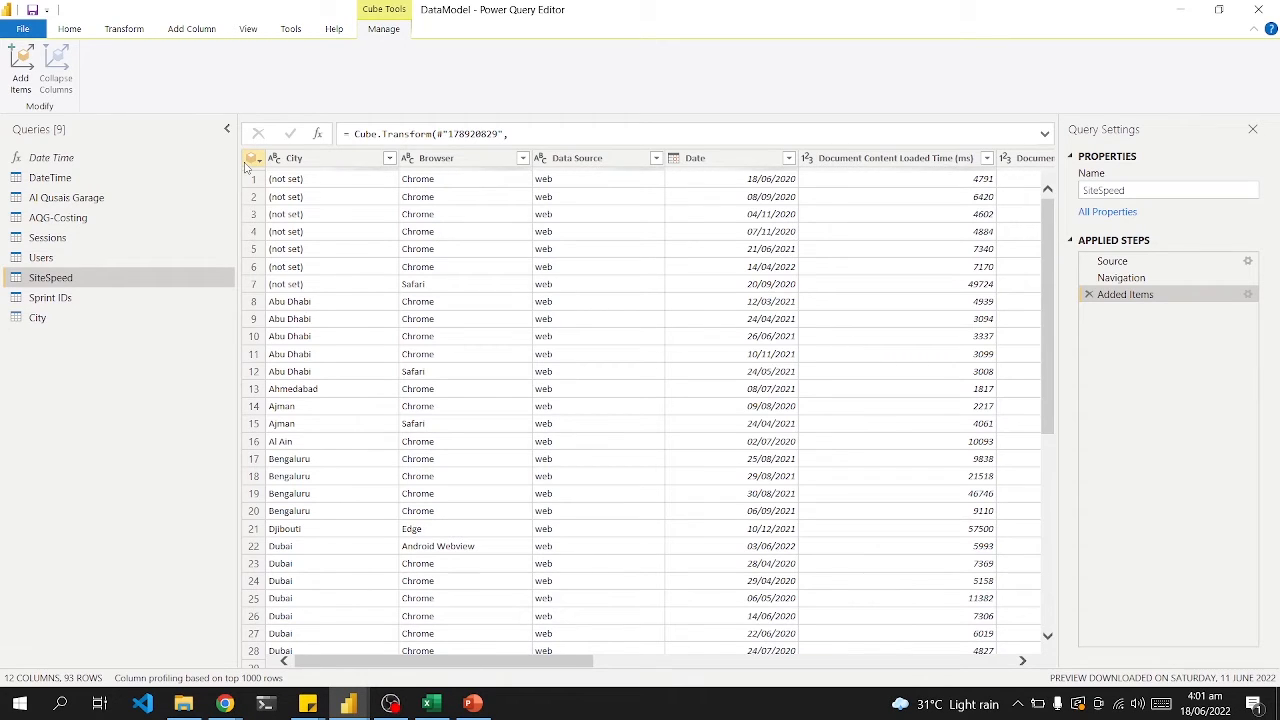
Bring up the whole-table actions for SiteSpeed from the grid's corner icon
{"action": "left_click", "coordinate": [294, 158]}
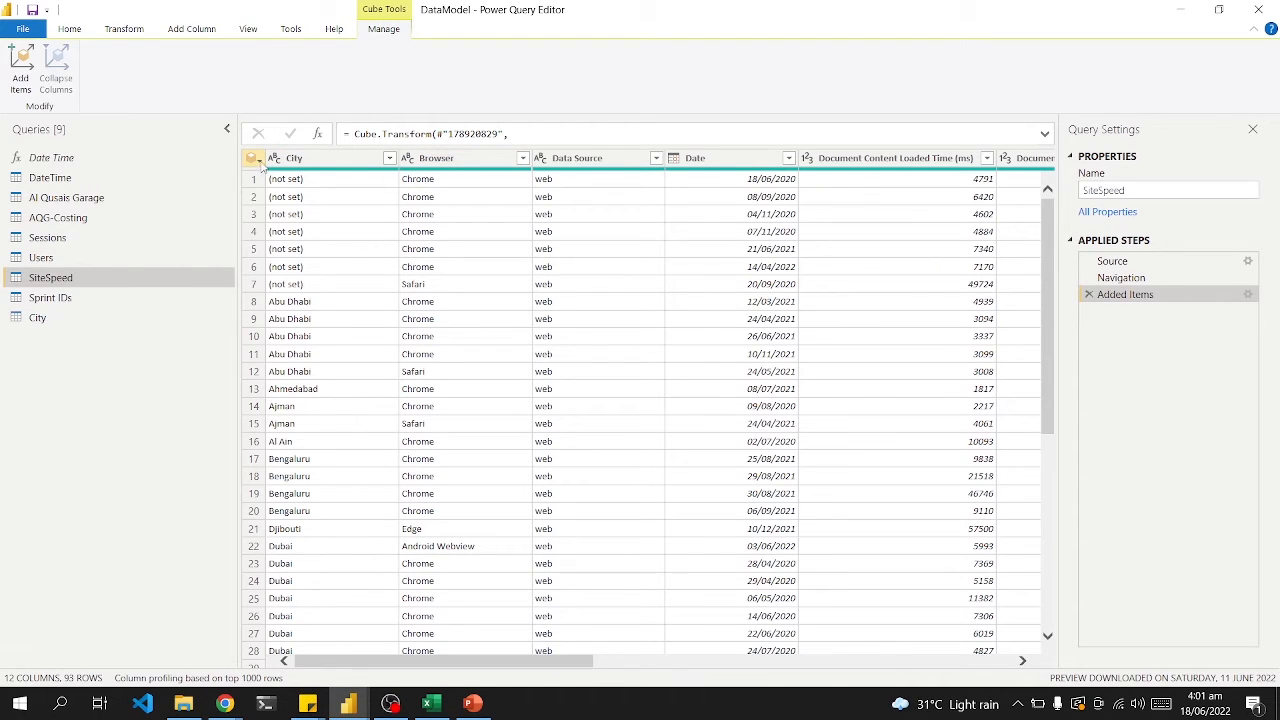
{"action": "left_click", "coordinate": [252, 158]}
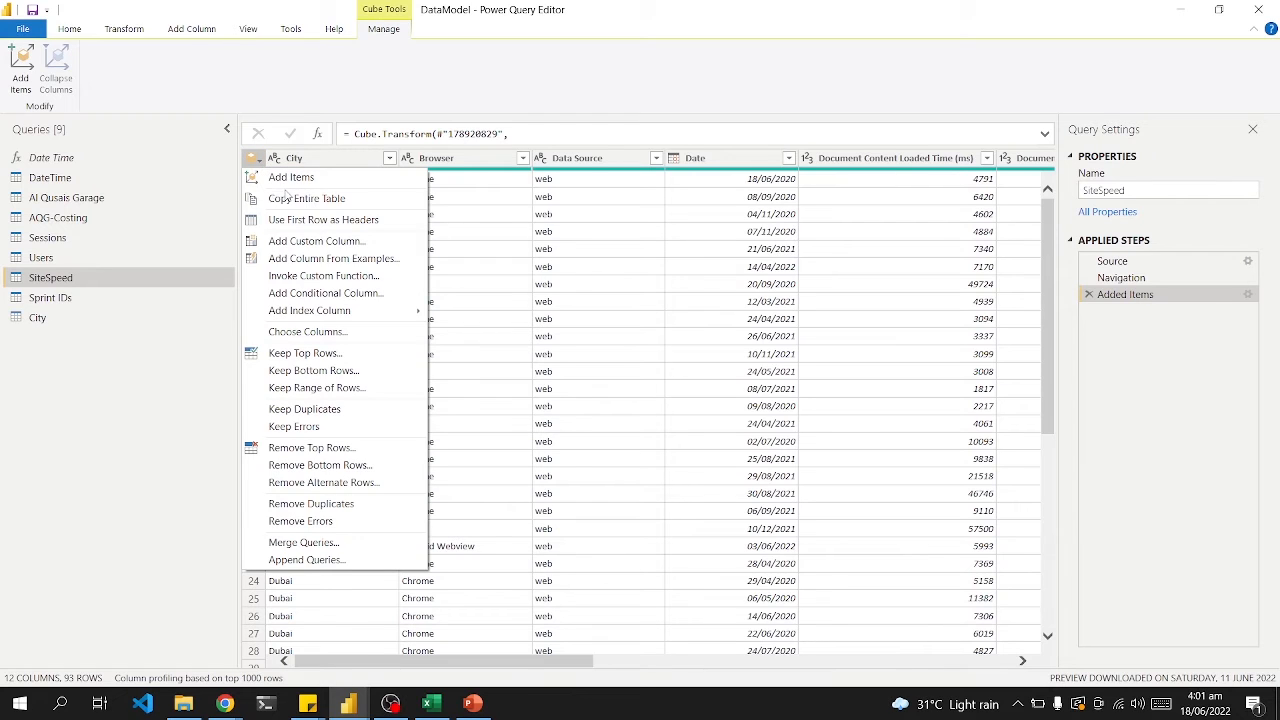
{"action": "mouse_move", "coordinate": [308, 198]}
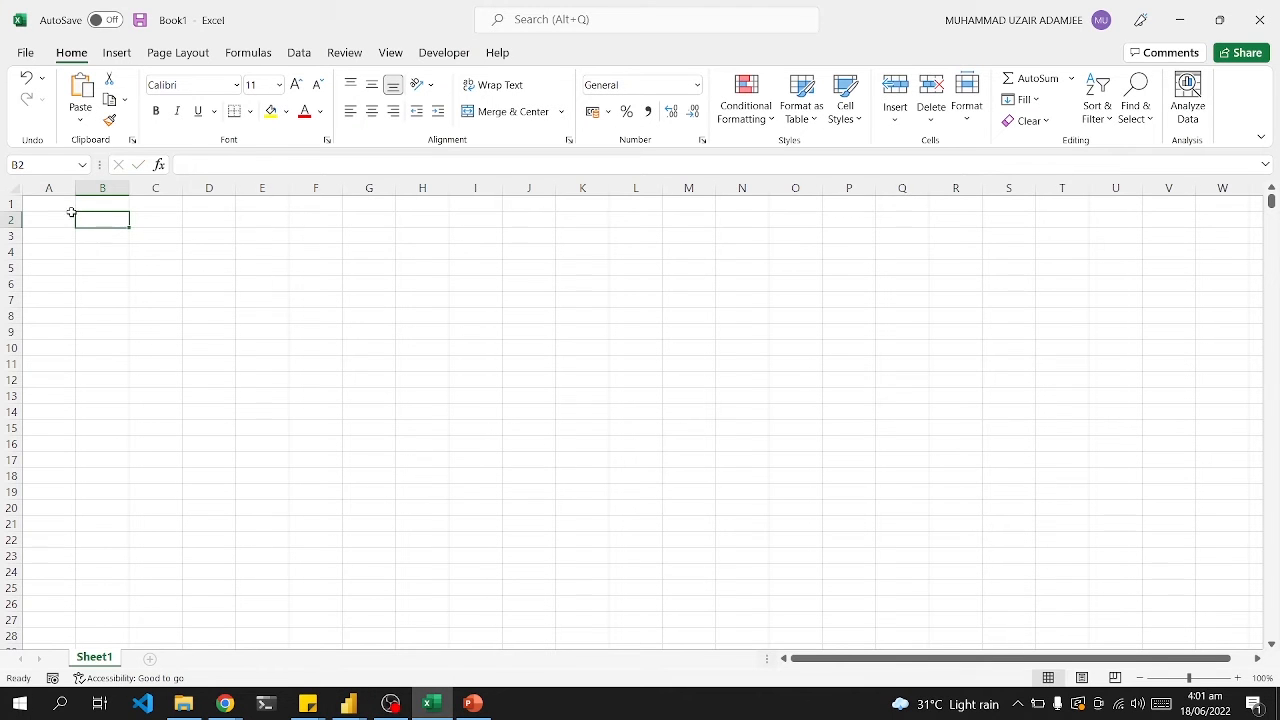
Paste the SiteSpeed table into Sheet1 at cell A1 and go back to the query editor
{"action": "left_click", "coordinate": [48, 204]}
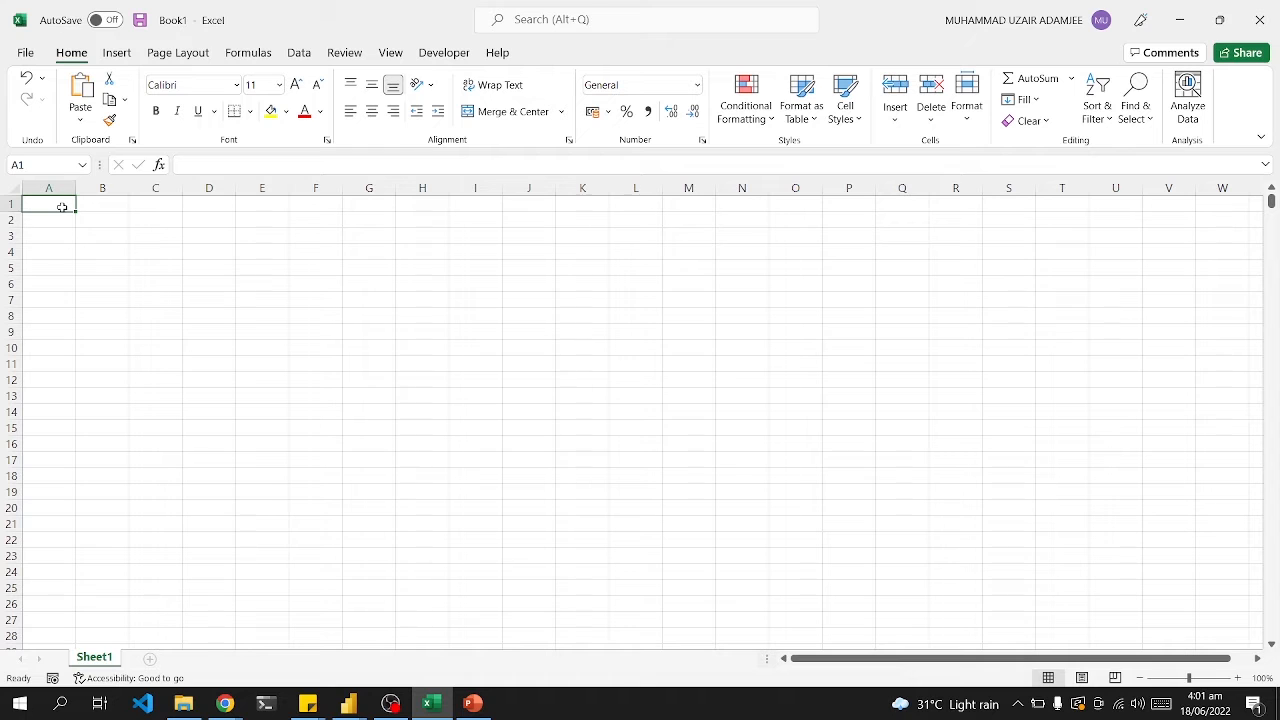
{"action": "key", "text": "ctrl+v"}
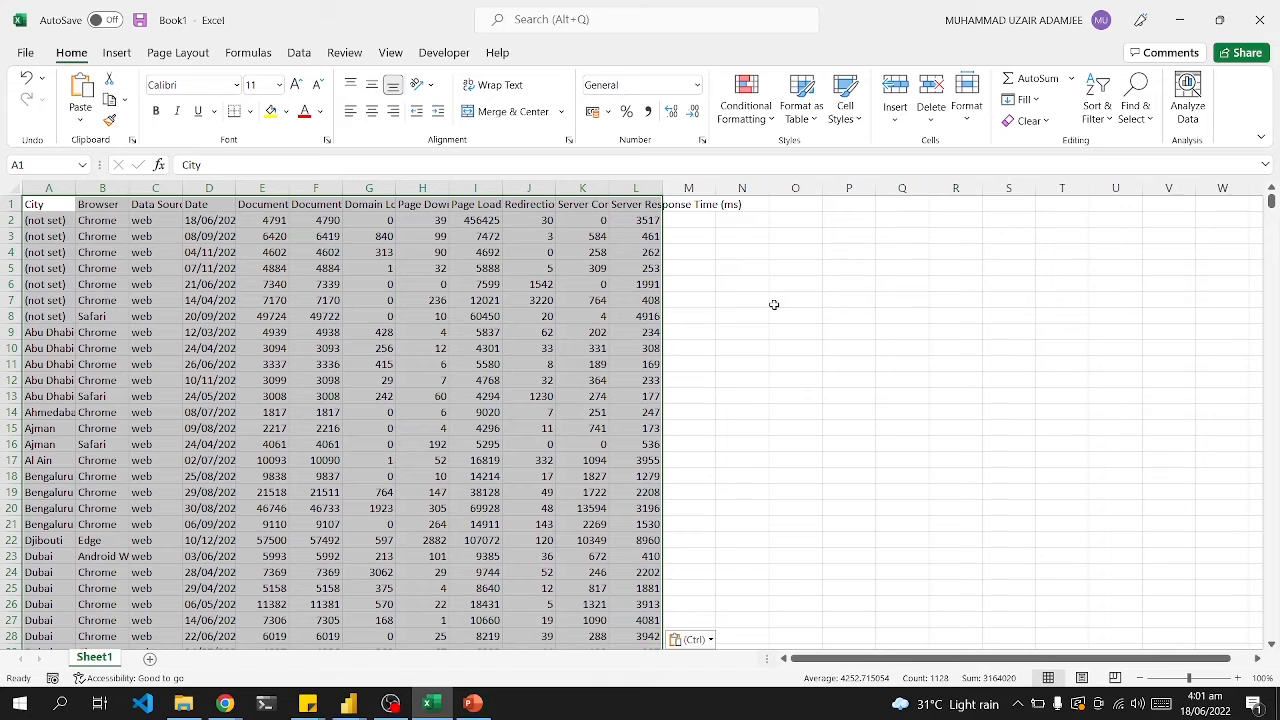
{"action": "left_click", "coordinate": [796, 300]}
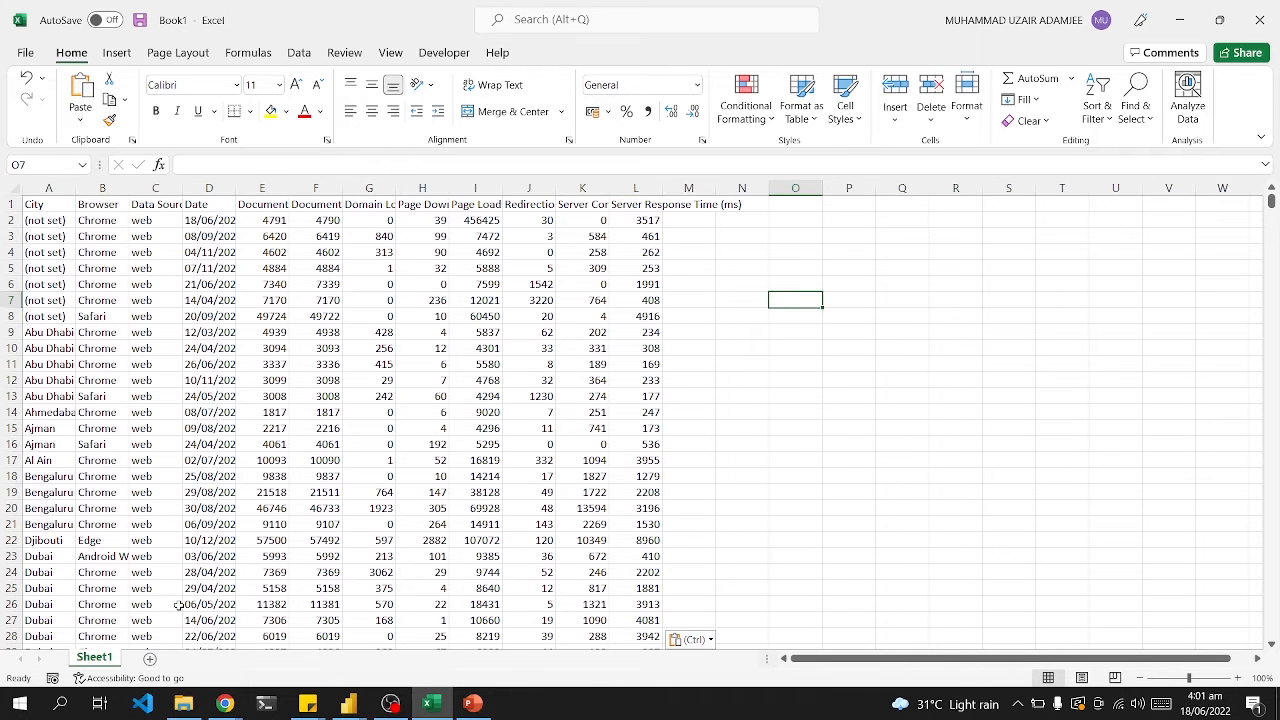
{"action": "left_click", "coordinate": [150, 656]}
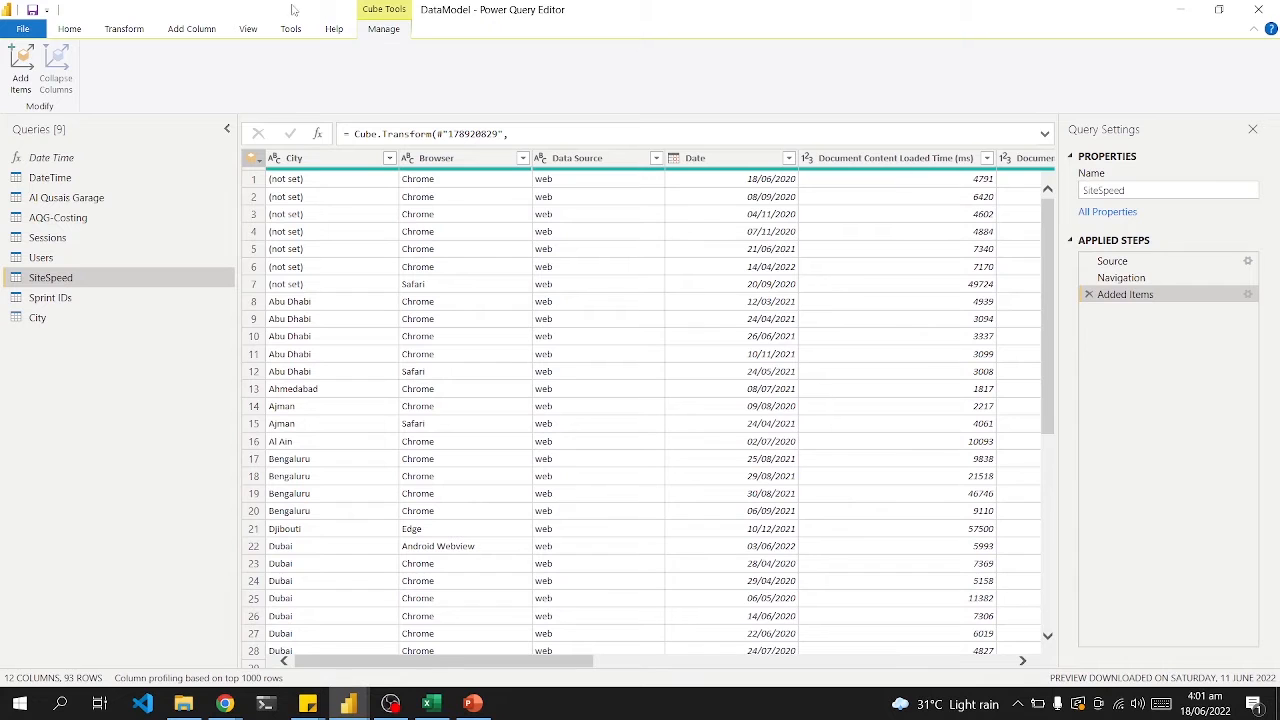
Close the query editor via File > Close, returning to the empty report page
{"action": "left_click", "coordinate": [22, 28]}
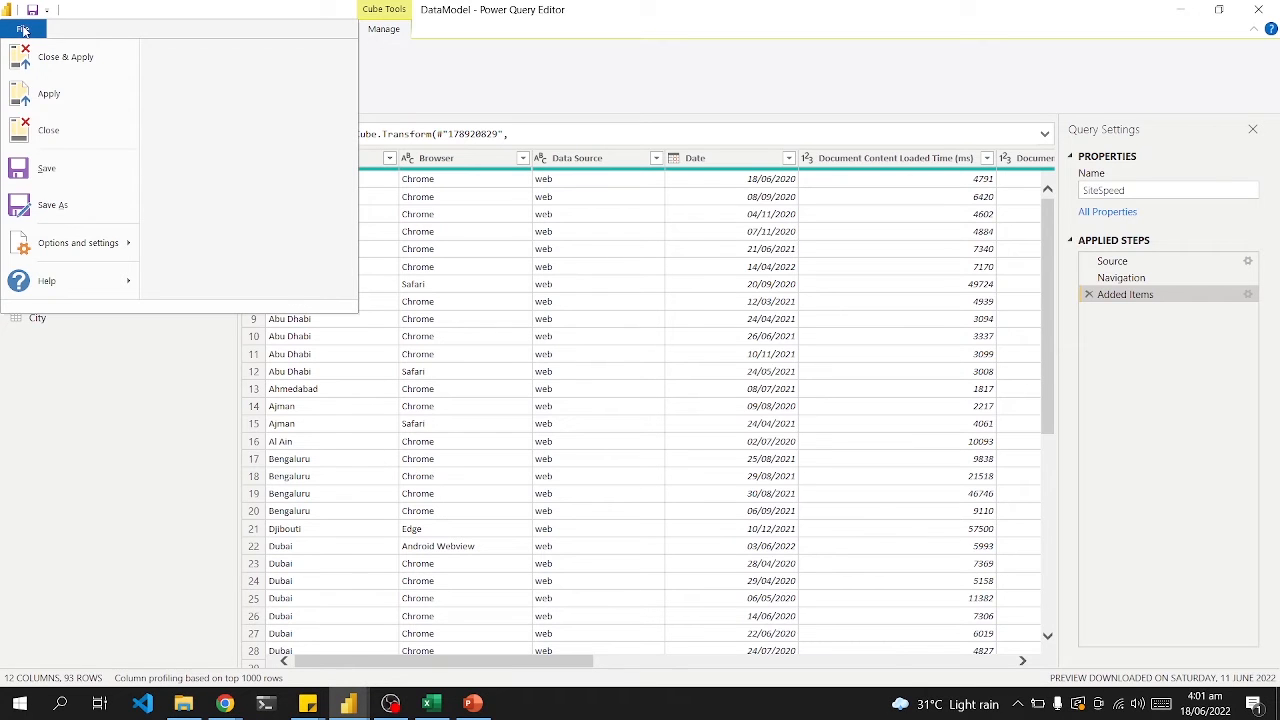
{"action": "left_click", "coordinate": [64, 56]}
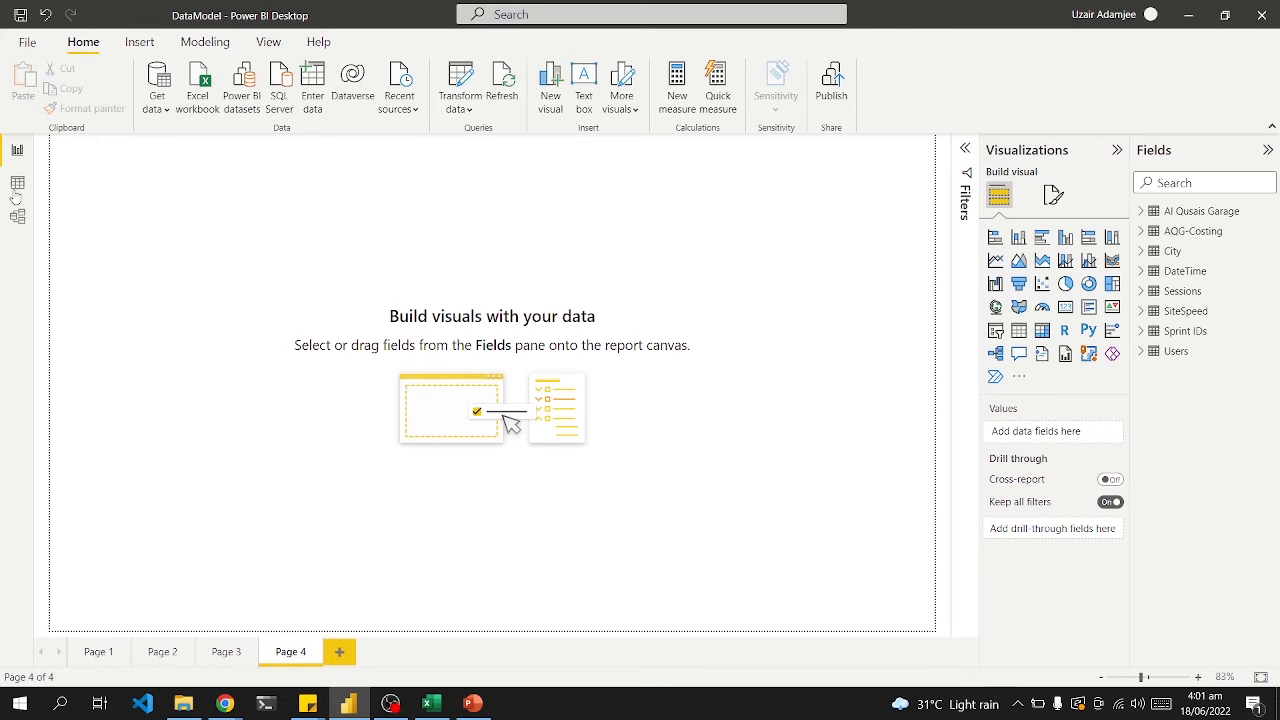
{"action": "mouse_move", "coordinate": [16, 190]}
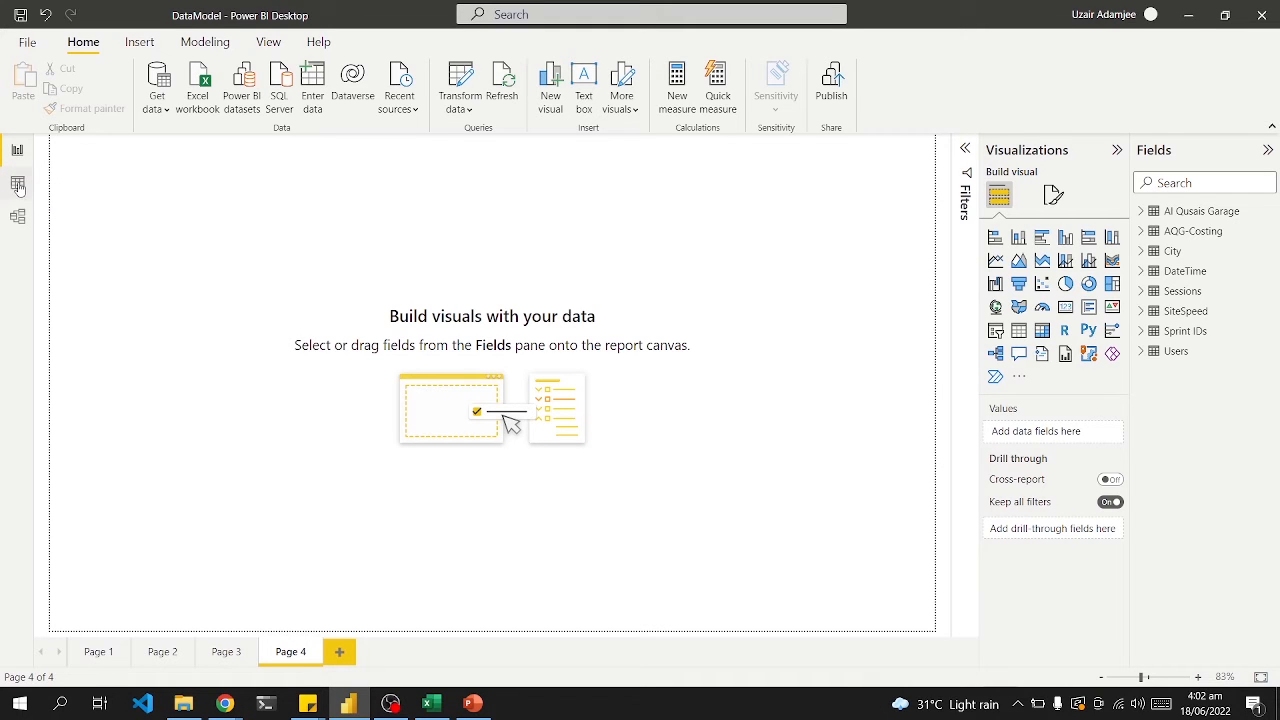
{"action": "mouse_move", "coordinate": [16, 216]}
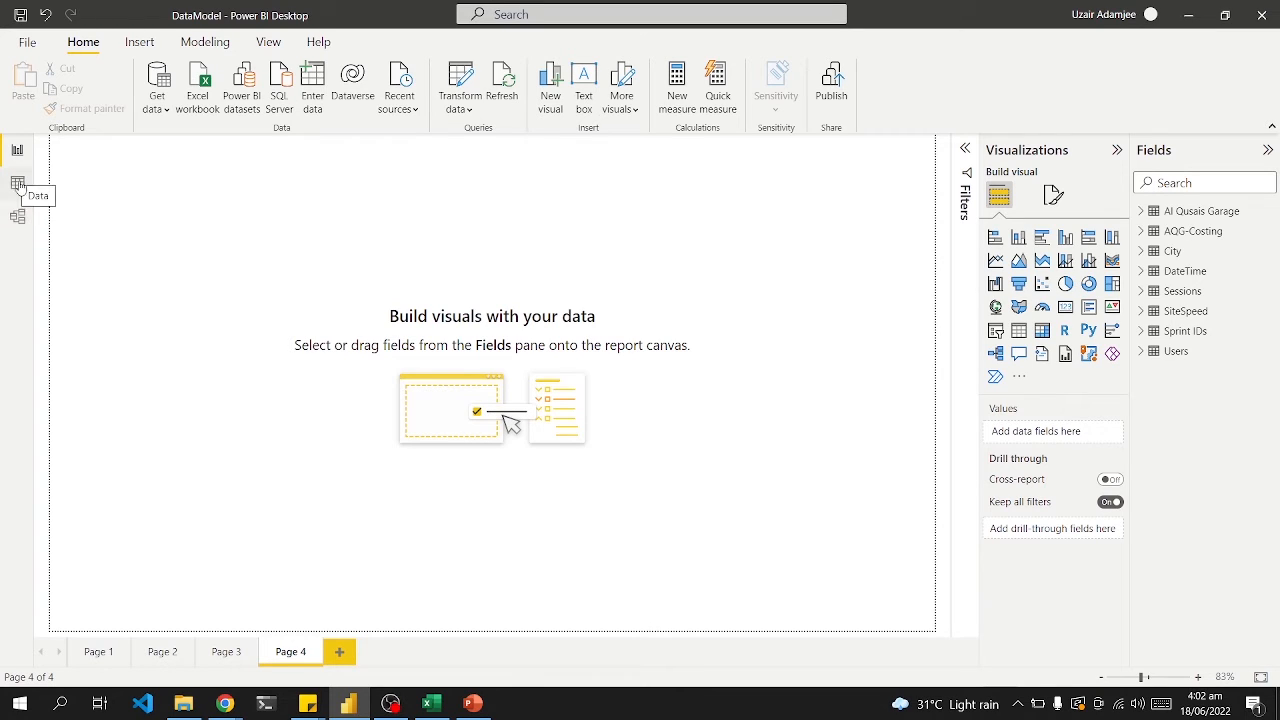
In Data view copy the SiteSpeed table from the Fields pane and bring Excel to the front
{"action": "left_click", "coordinate": [16, 184]}
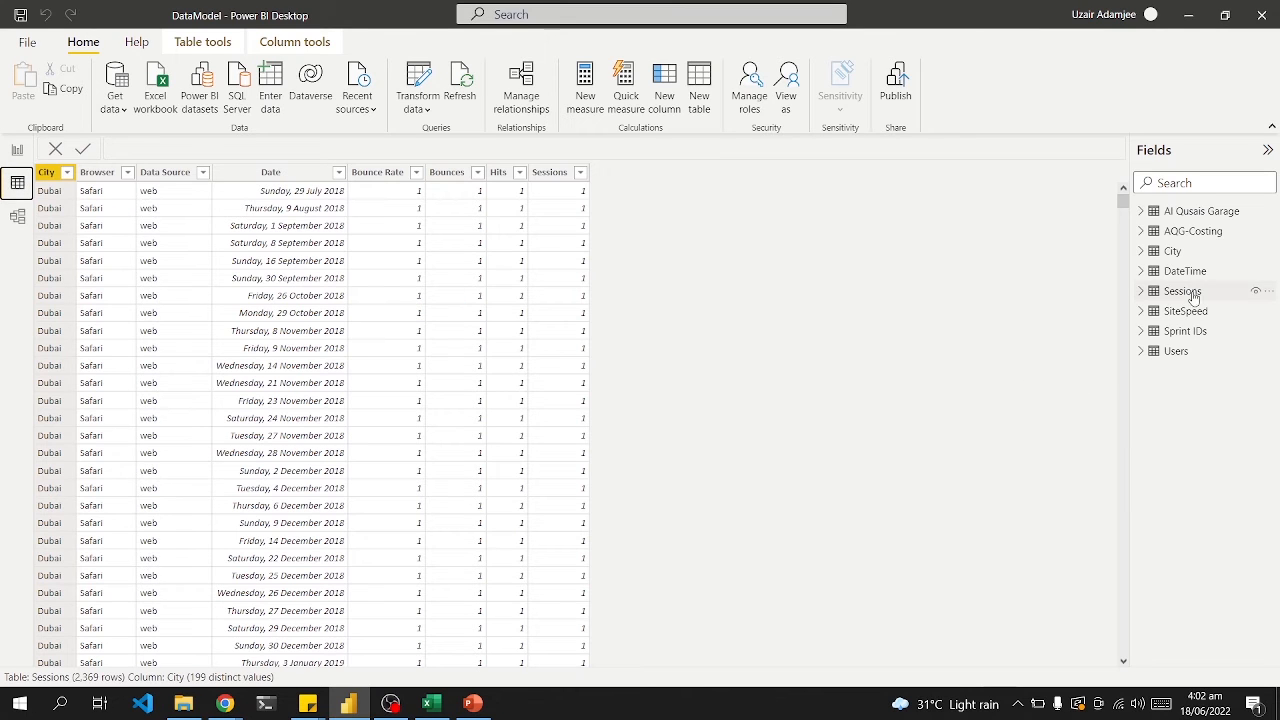
{"action": "mouse_move", "coordinate": [1238, 322]}
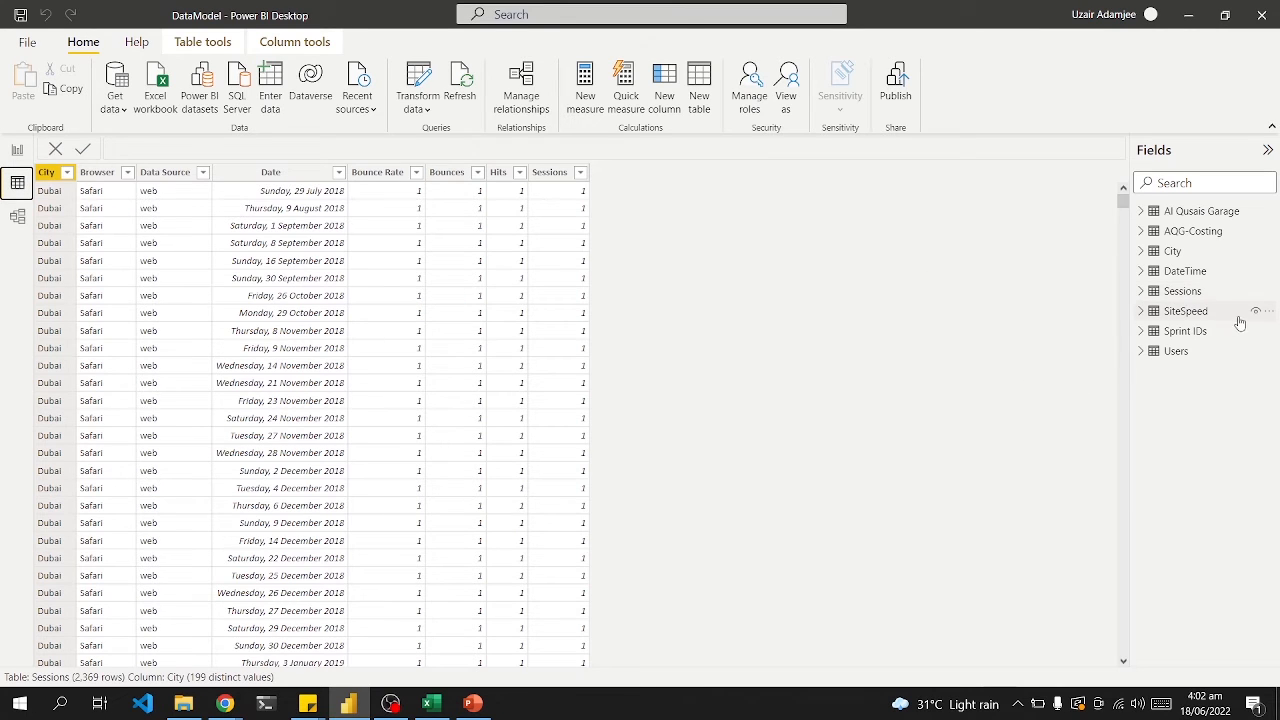
{"action": "right_click", "coordinate": [1186, 310]}
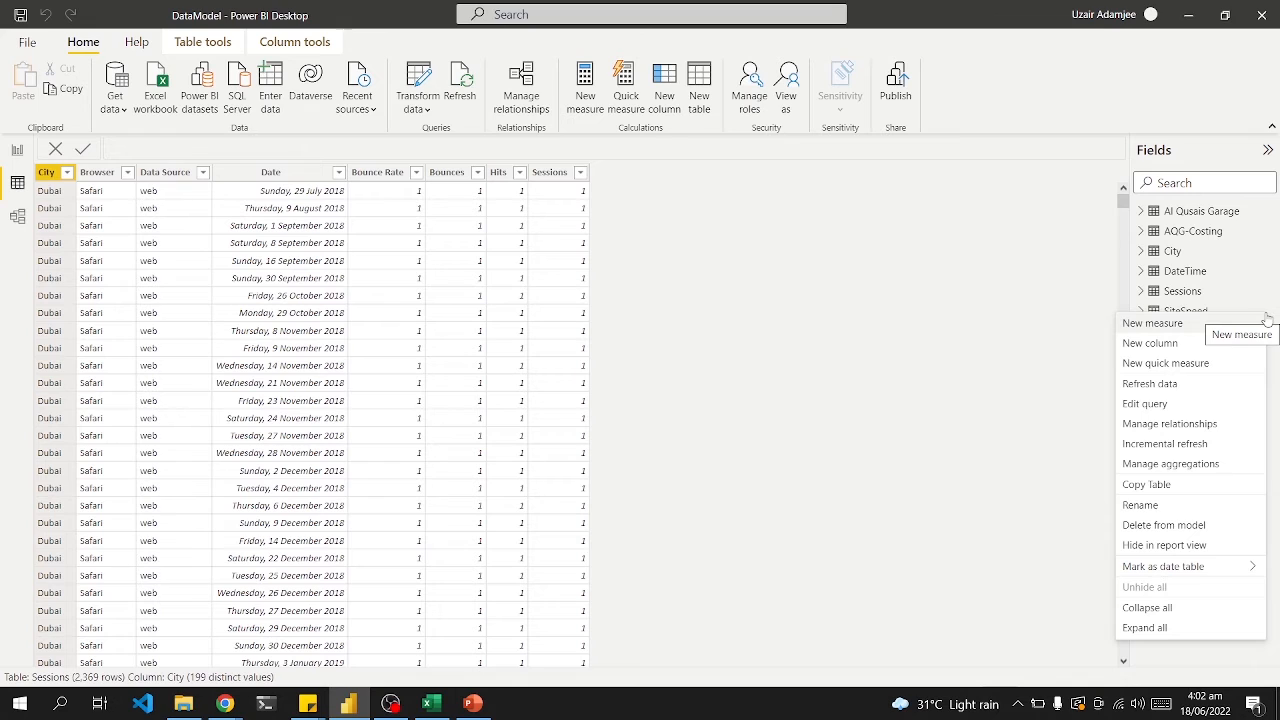
{"action": "mouse_move", "coordinate": [1146, 484]}
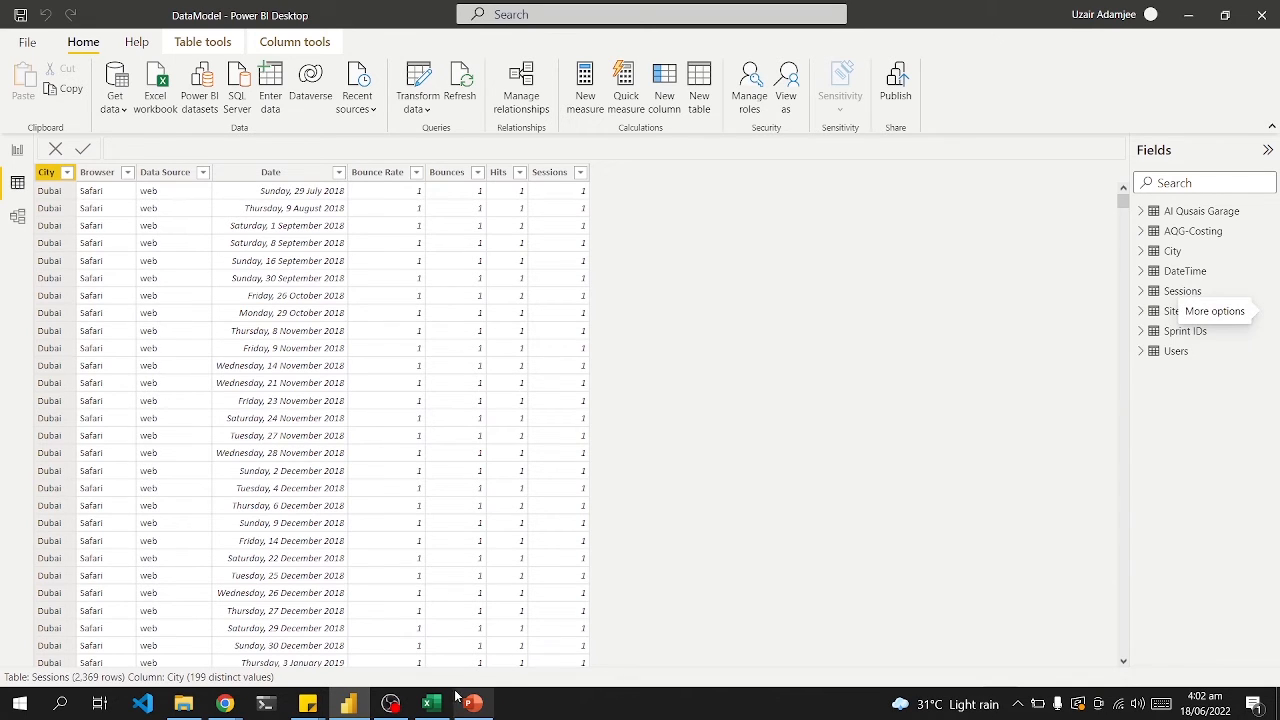
{"action": "left_click", "coordinate": [432, 704]}
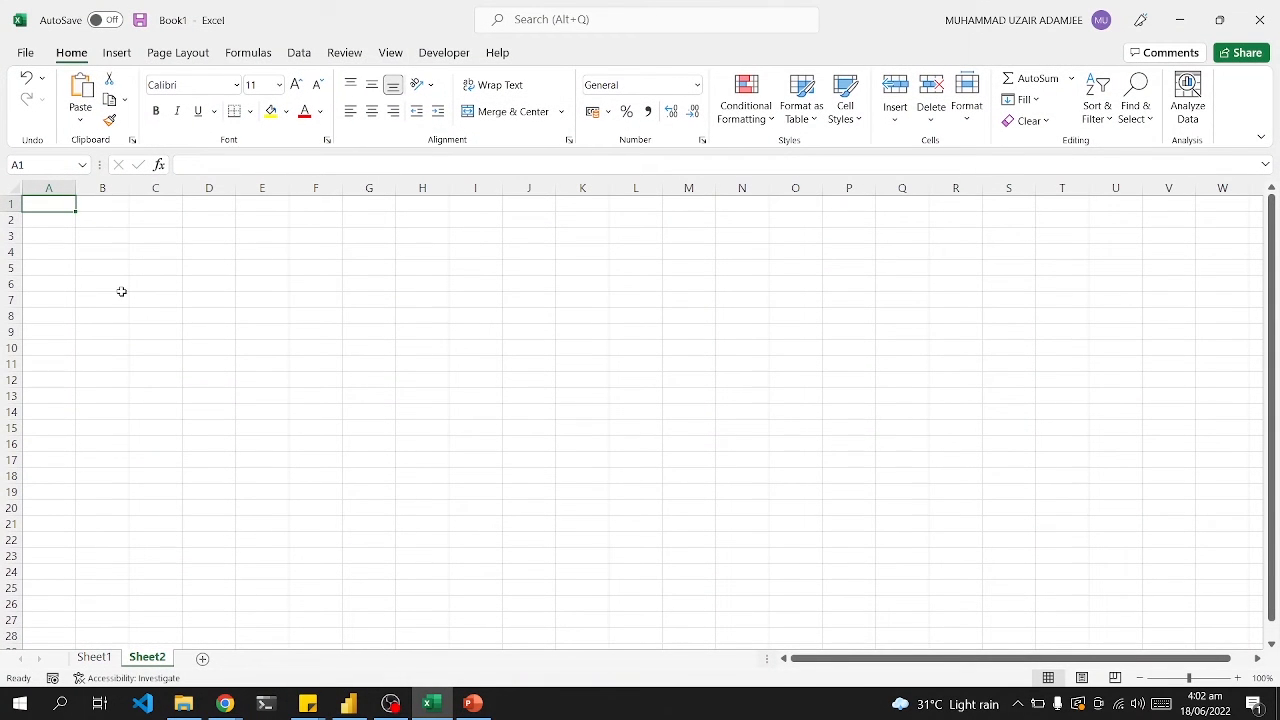
{"action": "mouse_move", "coordinate": [128, 356]}
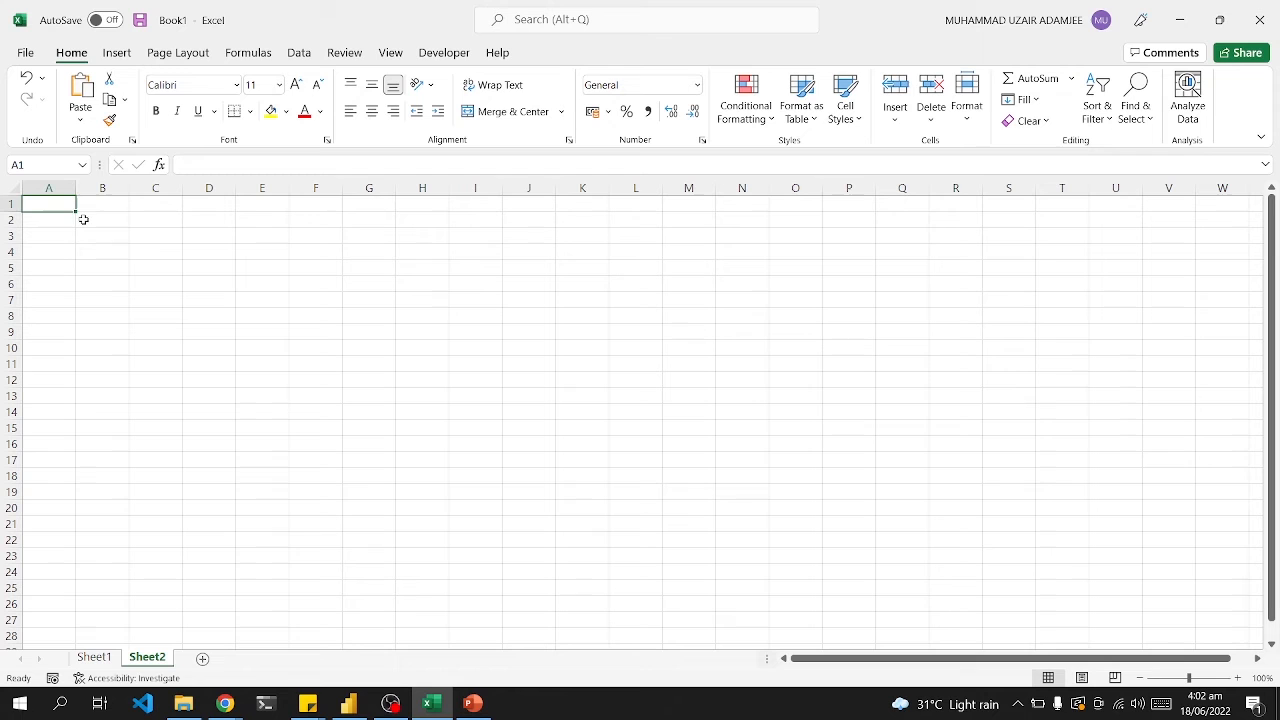
Select cell A1 on Sheet2 as the landing spot for the copied SiteSpeed data
{"action": "left_click", "coordinate": [48, 208]}
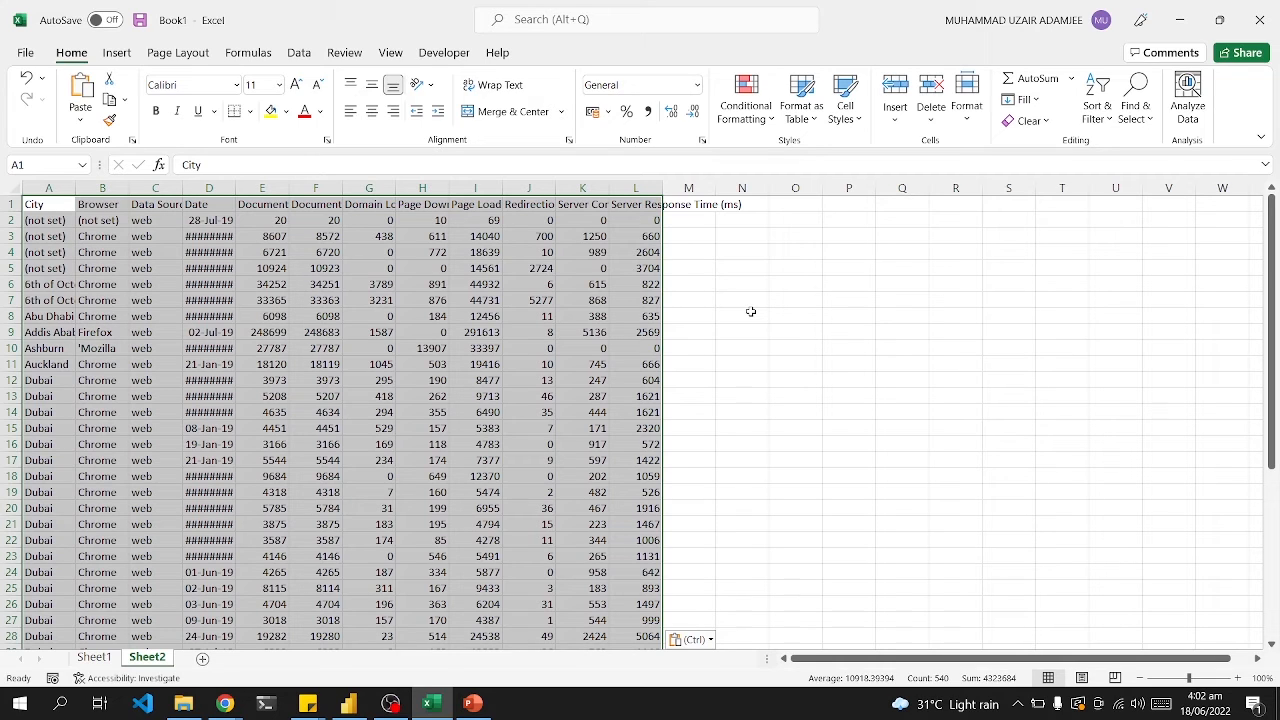
{"action": "mouse_move", "coordinate": [776, 318]}
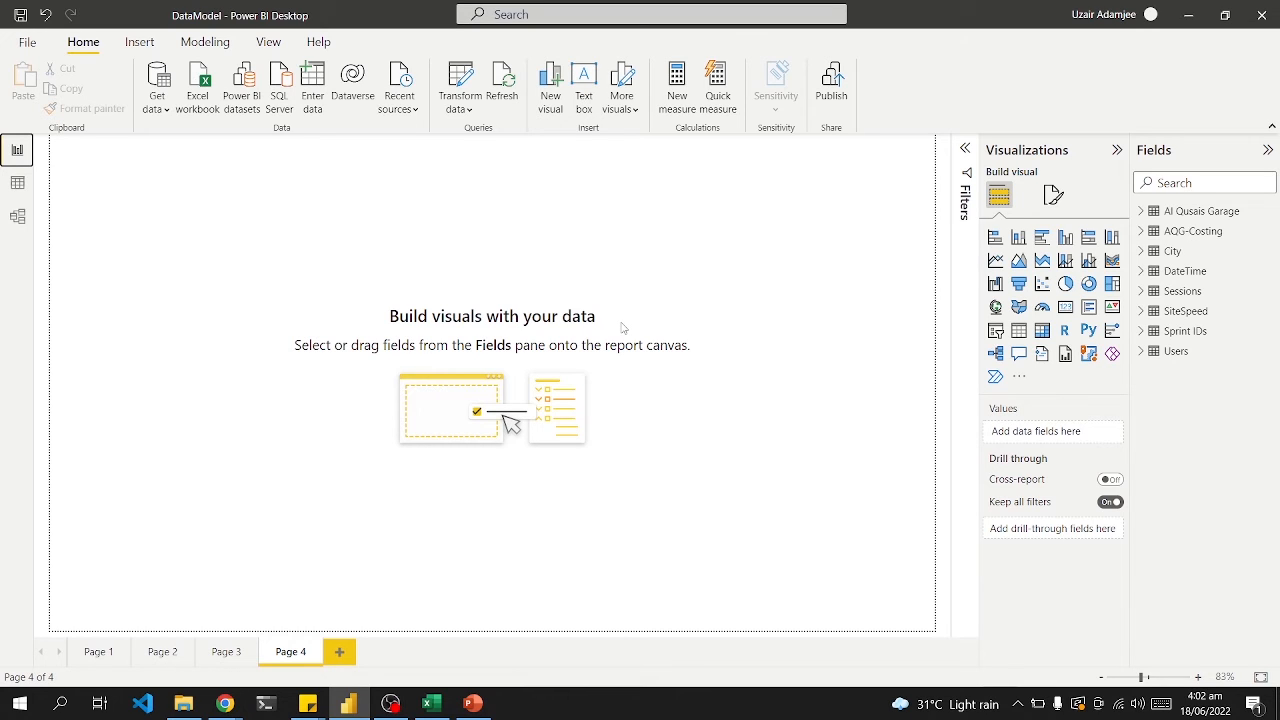
{"action": "mouse_move", "coordinate": [598, 336]}
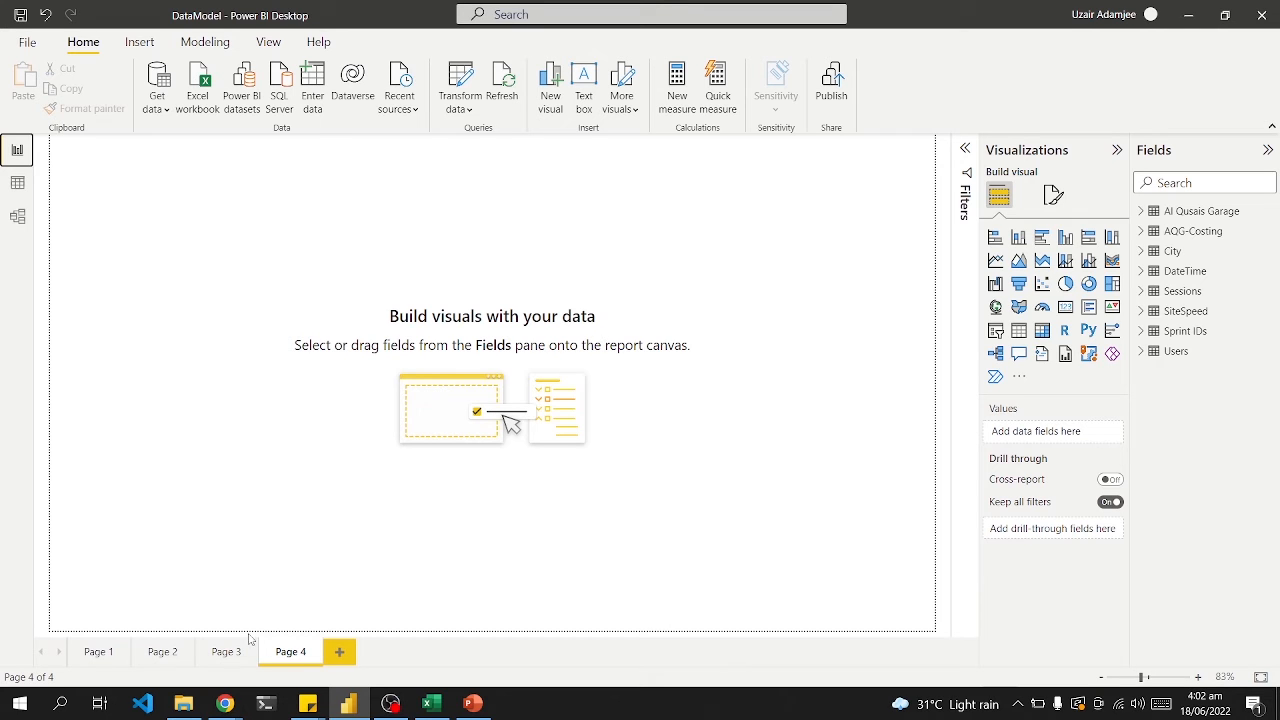
Browse report Pages 3, 2 and 1, then settle on Page 3 with the cost and leads charts
{"action": "left_click", "coordinate": [224, 652]}
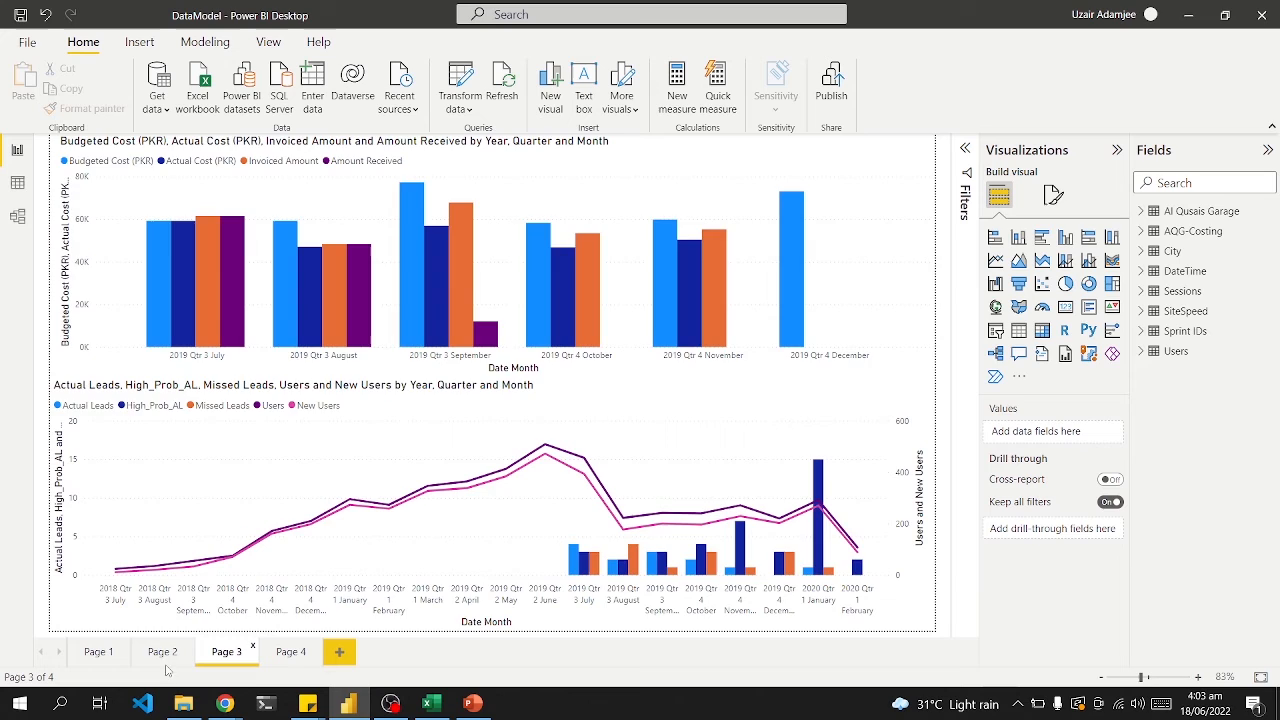
{"action": "left_click", "coordinate": [162, 652]}
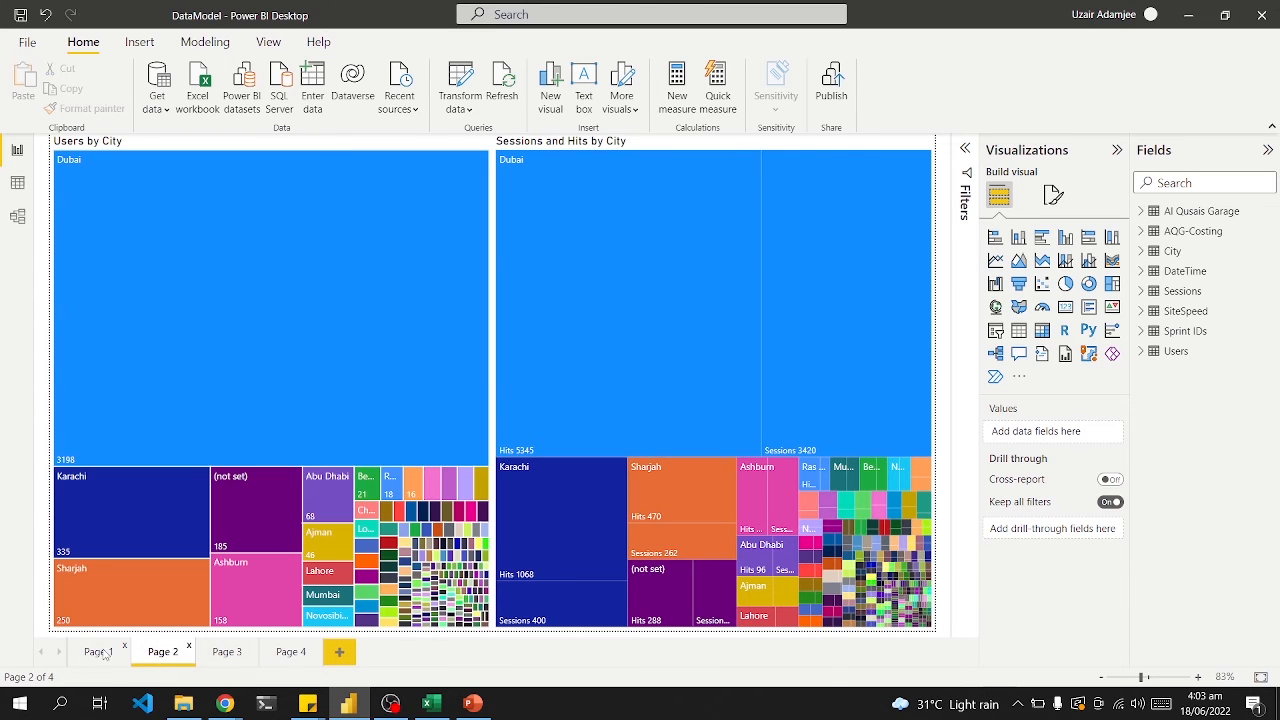
{"action": "left_click", "coordinate": [96, 652]}
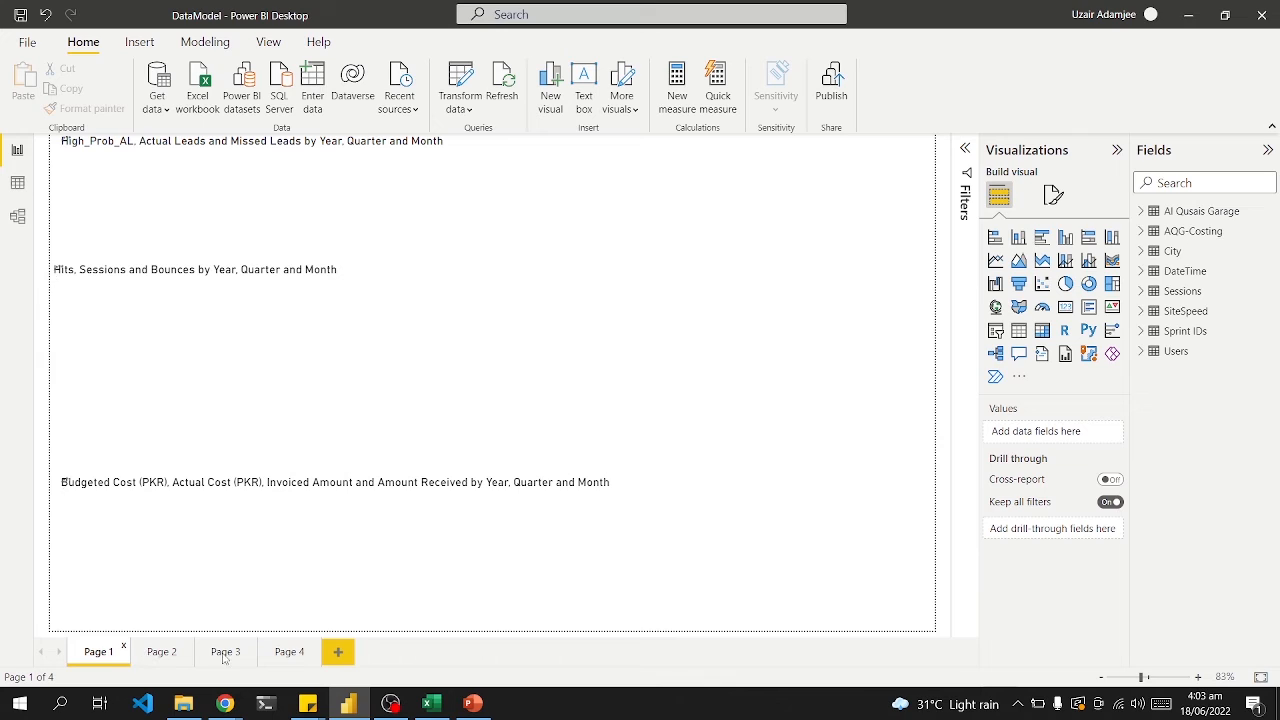
{"action": "left_click", "coordinate": [226, 652]}
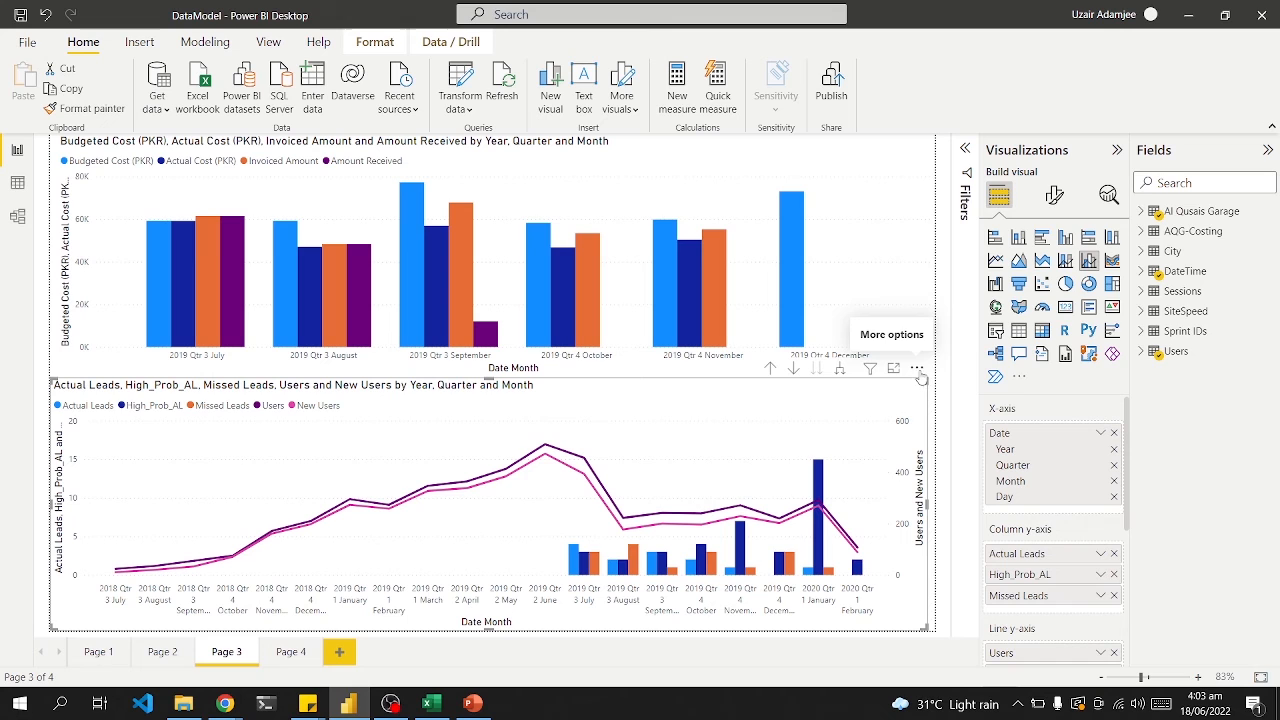
{"action": "left_click", "coordinate": [916, 368]}
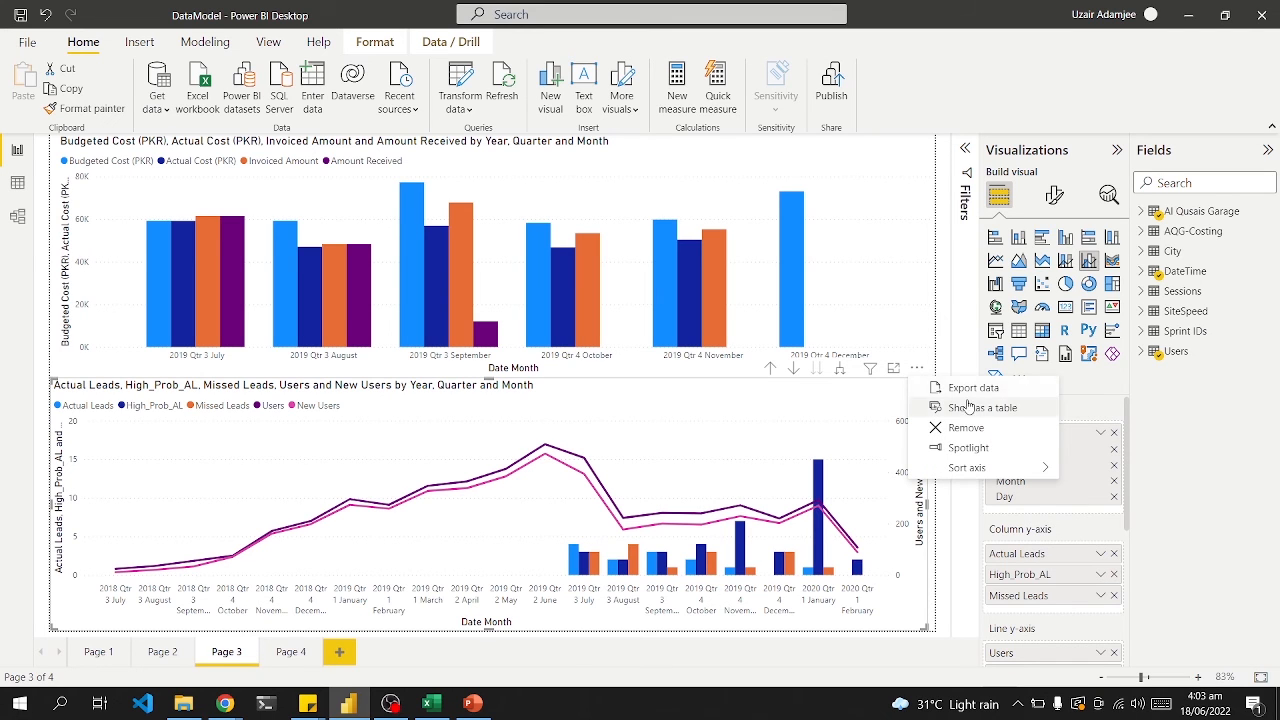
{"action": "left_click", "coordinate": [968, 388]}
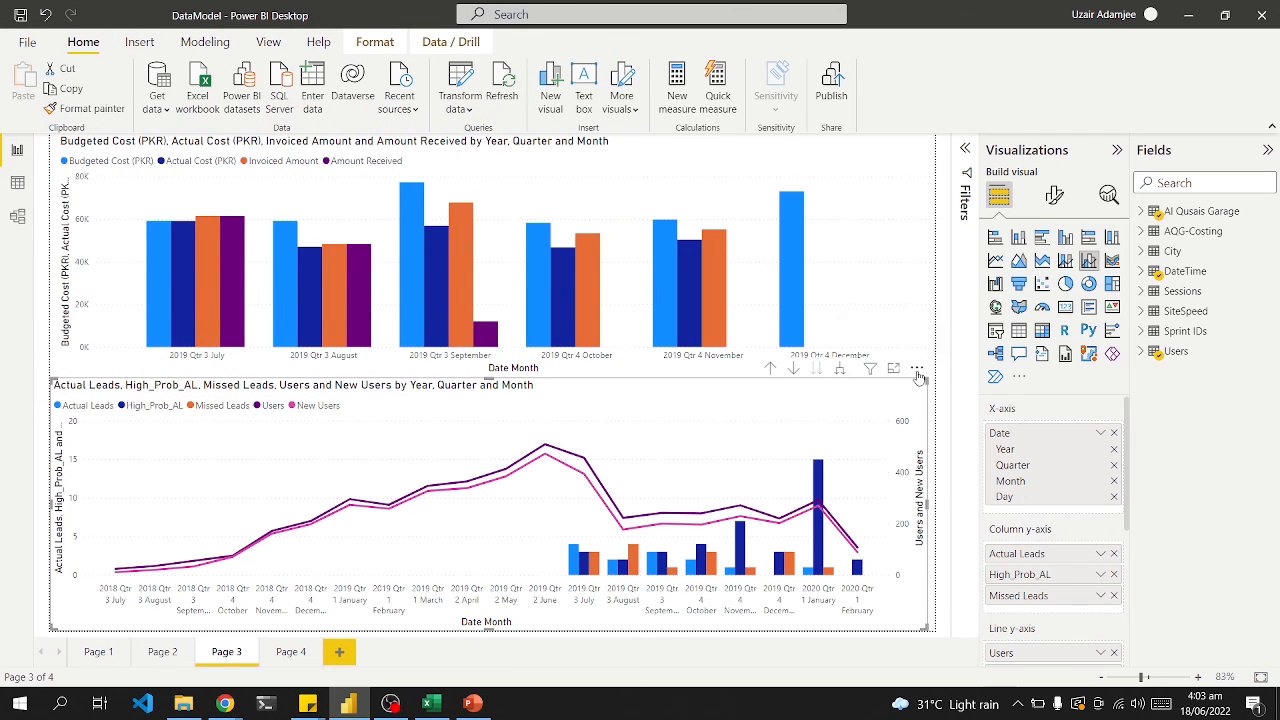
{"action": "mouse_move", "coordinate": [858, 436]}
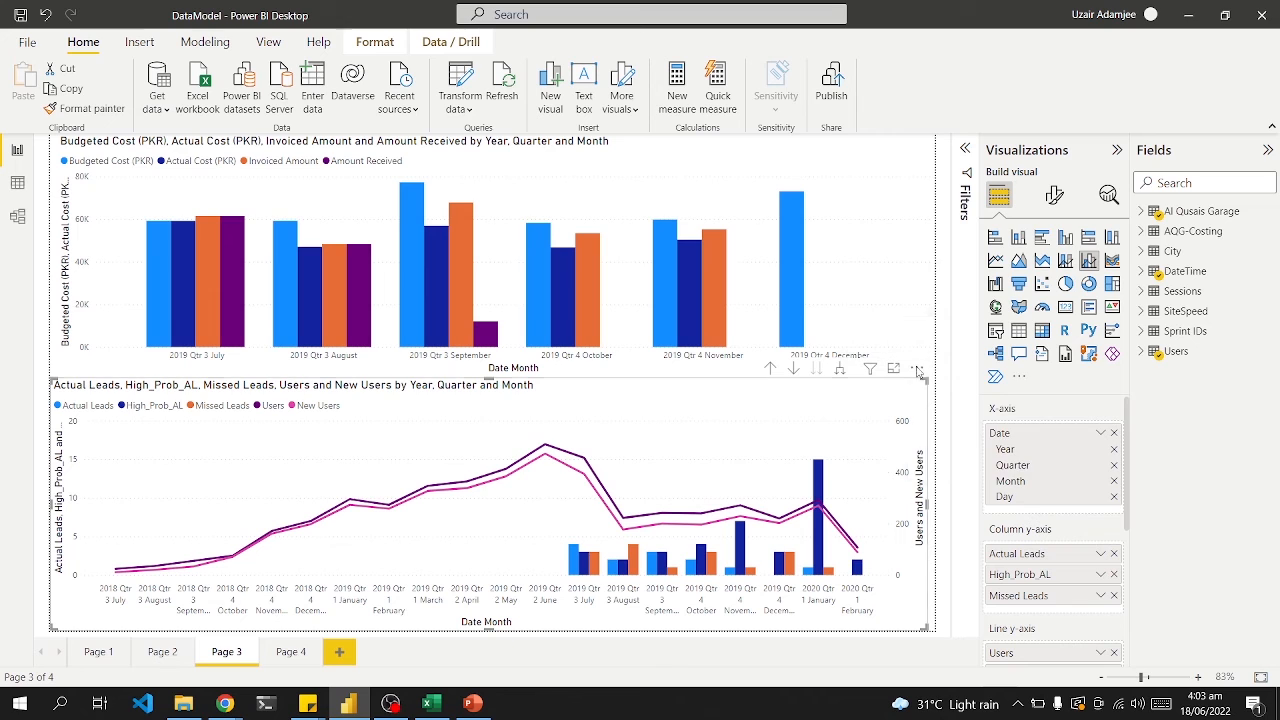
{"action": "left_click", "coordinate": [918, 368]}
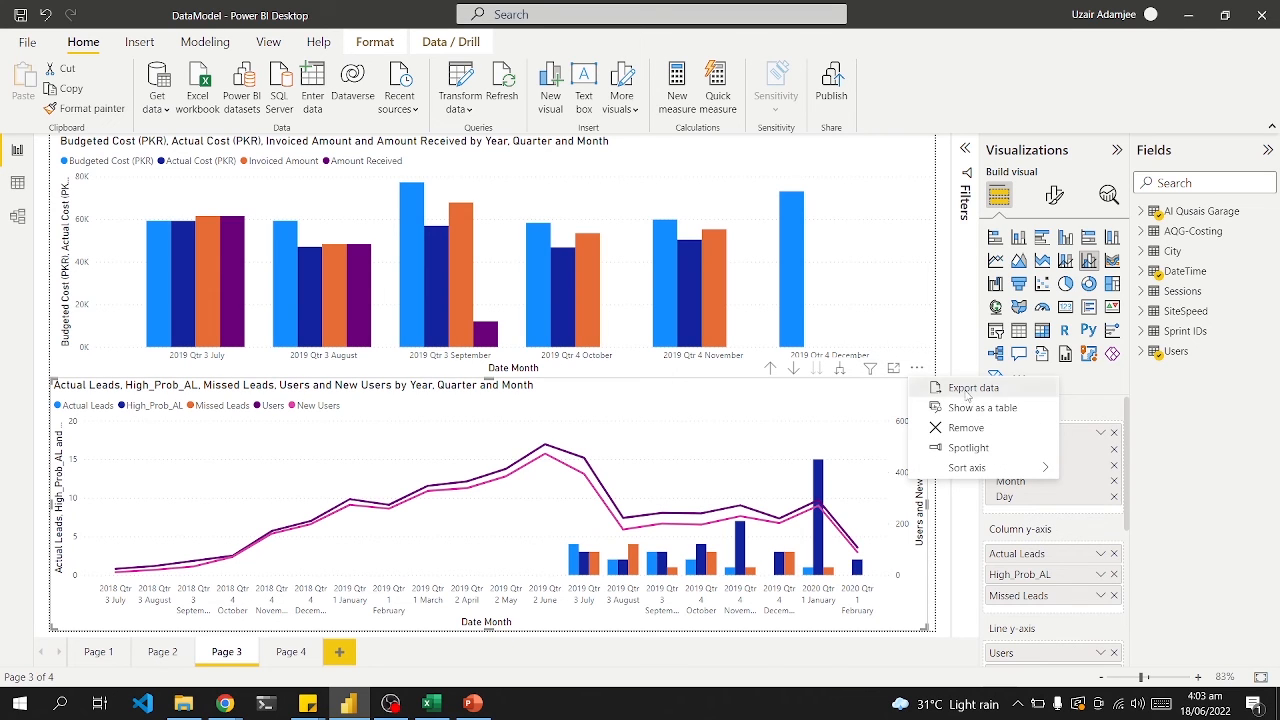
{"action": "left_click", "coordinate": [972, 388]}
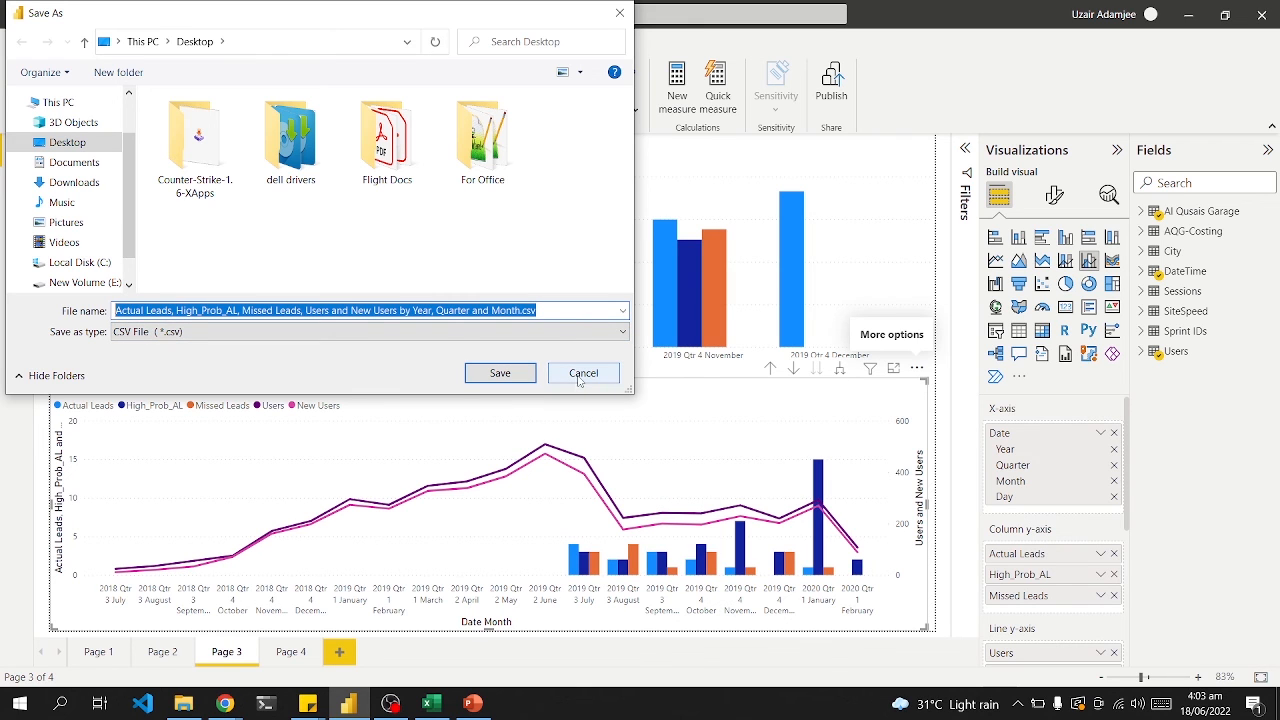
{"action": "left_click", "coordinate": [584, 372]}
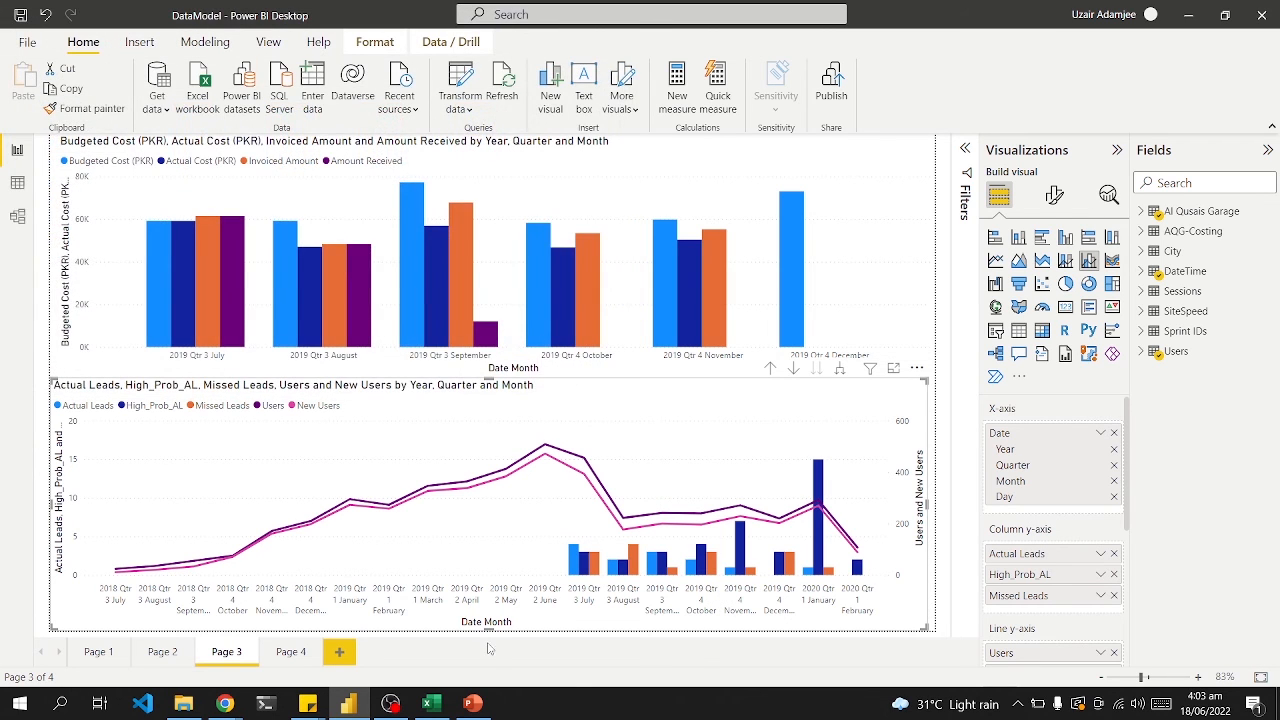